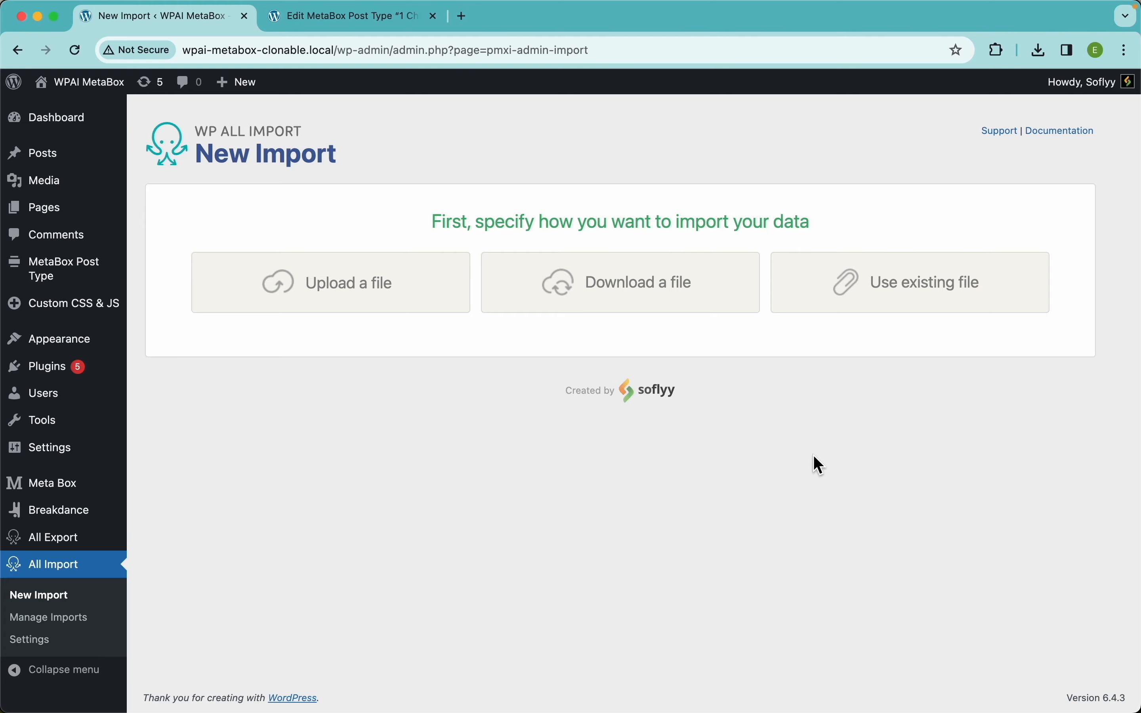
{"action": "mouse_move", "coordinate": [382, 299]}
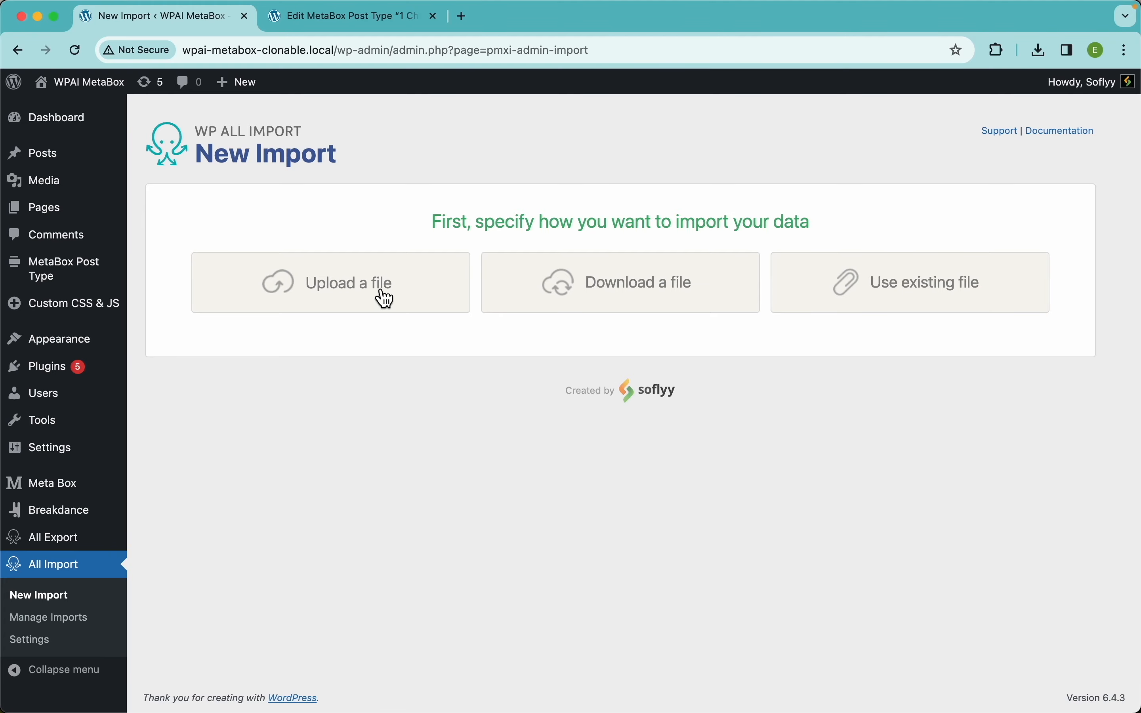
Upload 'MetaBox - Clonable - Import.csv' as New Items creating MetaBox Post Type entries
{"action": "left_click", "coordinate": [330, 282]}
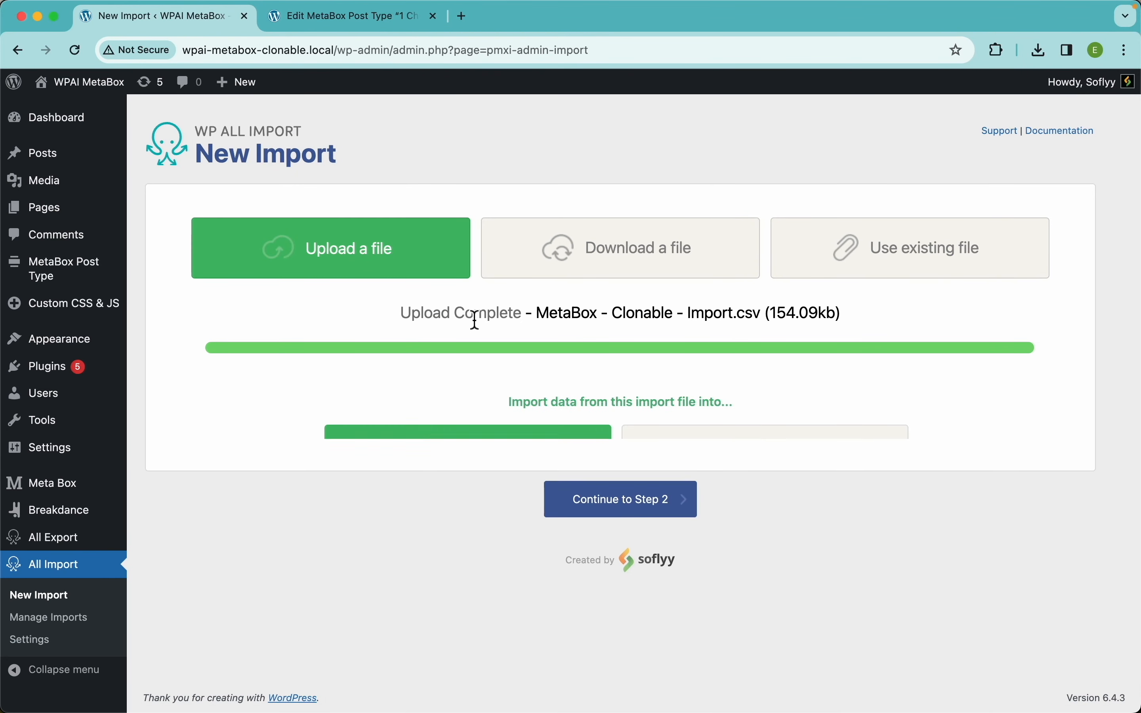
{"action": "left_click", "coordinate": [557, 361]}
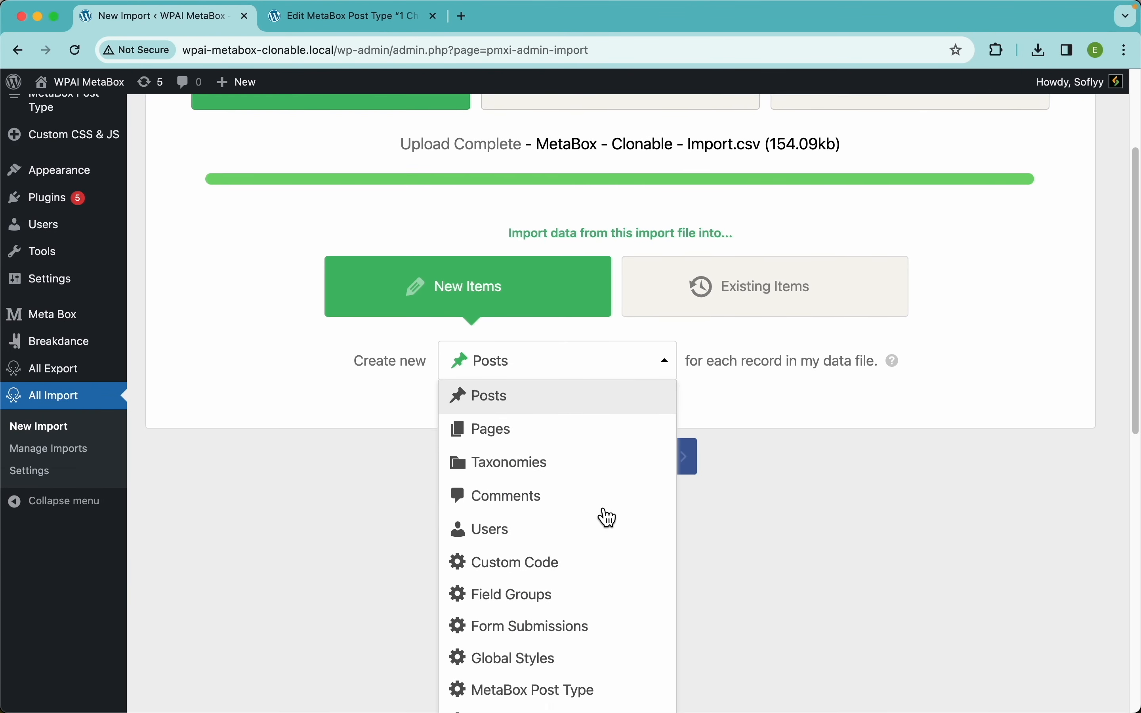
{"action": "scroll", "scroll_direction": "down", "scroll_amount": 3}
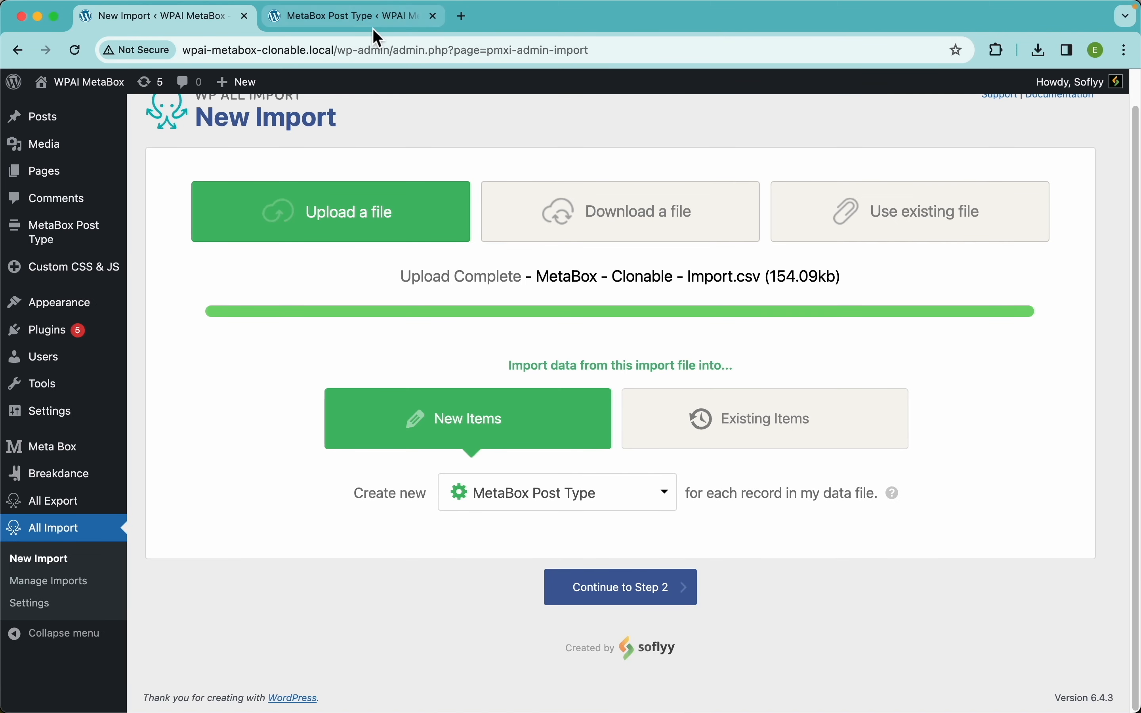
{"action": "left_click", "coordinate": [352, 16]}
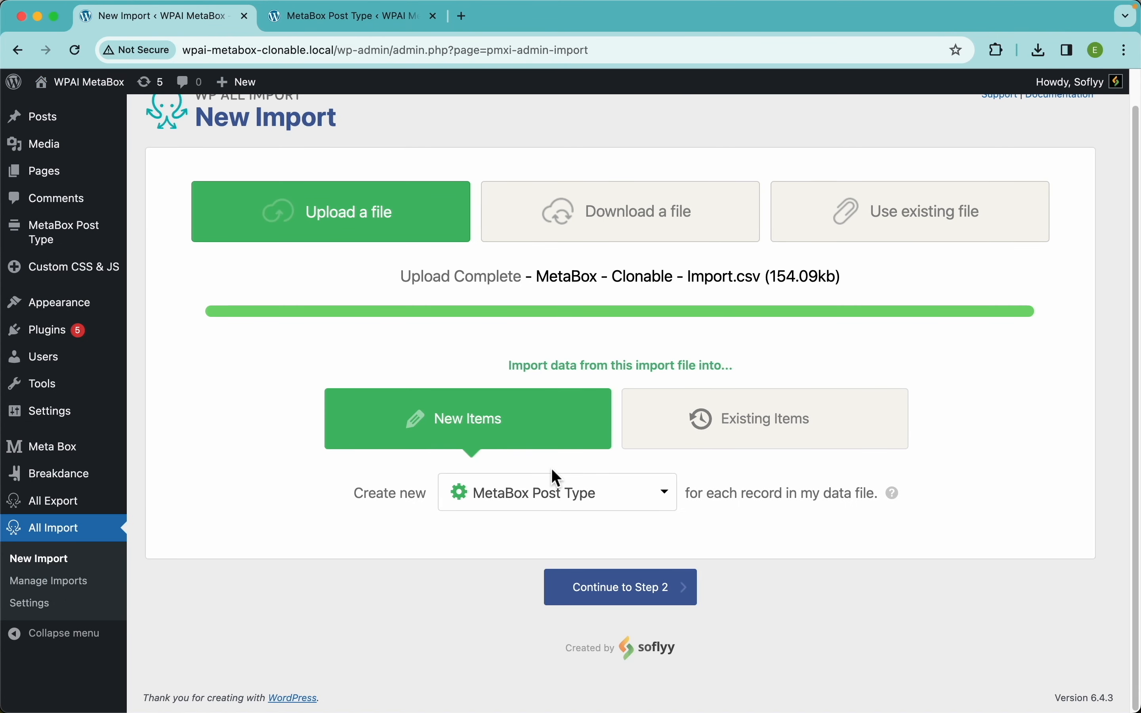
Continue to Review Import File and confirm the CSV parses into 104 rows
{"action": "left_click", "coordinate": [620, 587]}
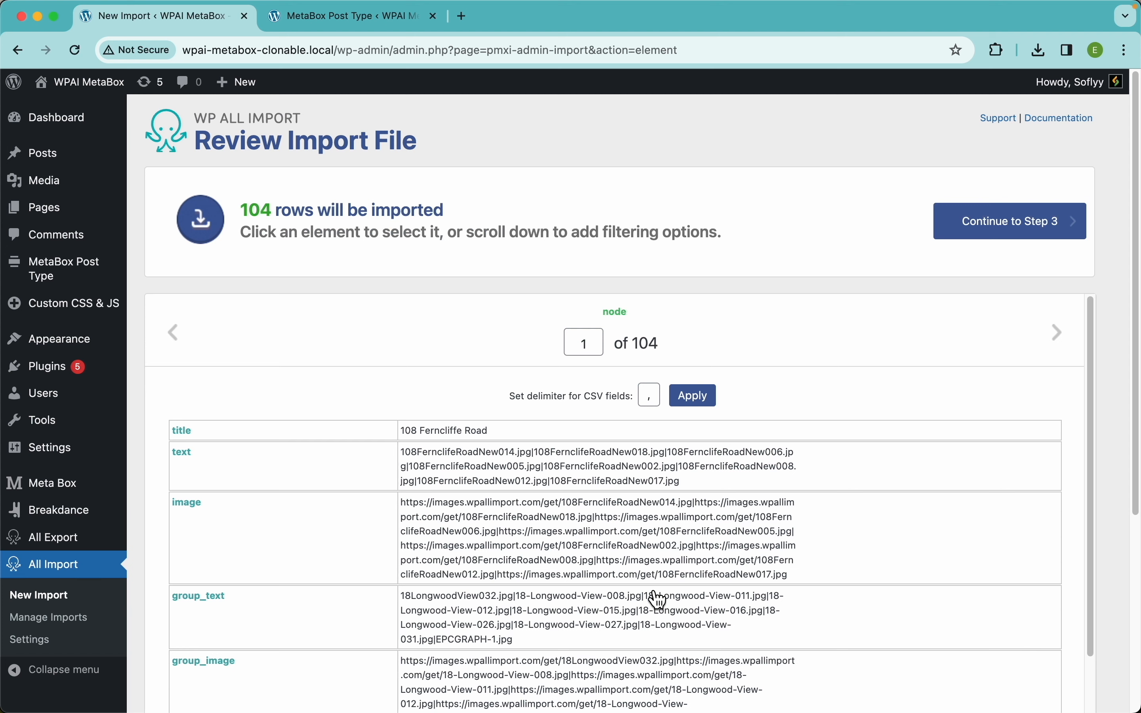
{"action": "mouse_move", "coordinate": [255, 241]}
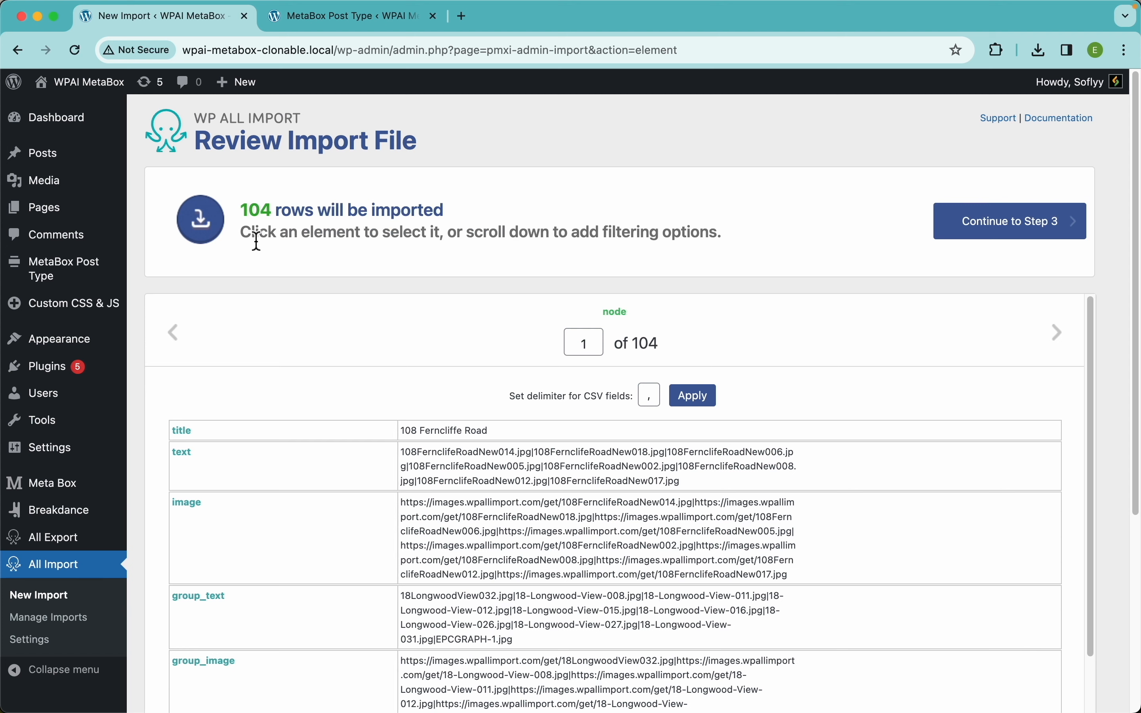
{"action": "mouse_move", "coordinate": [181, 163]}
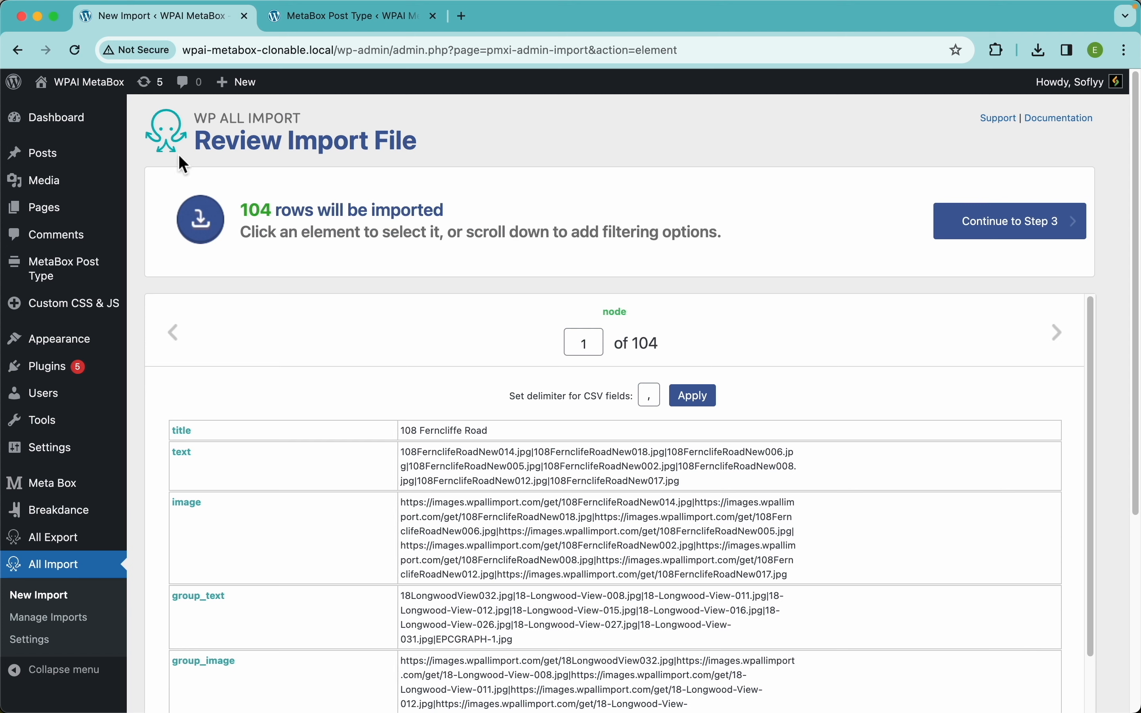
{"action": "mouse_move", "coordinate": [842, 311]}
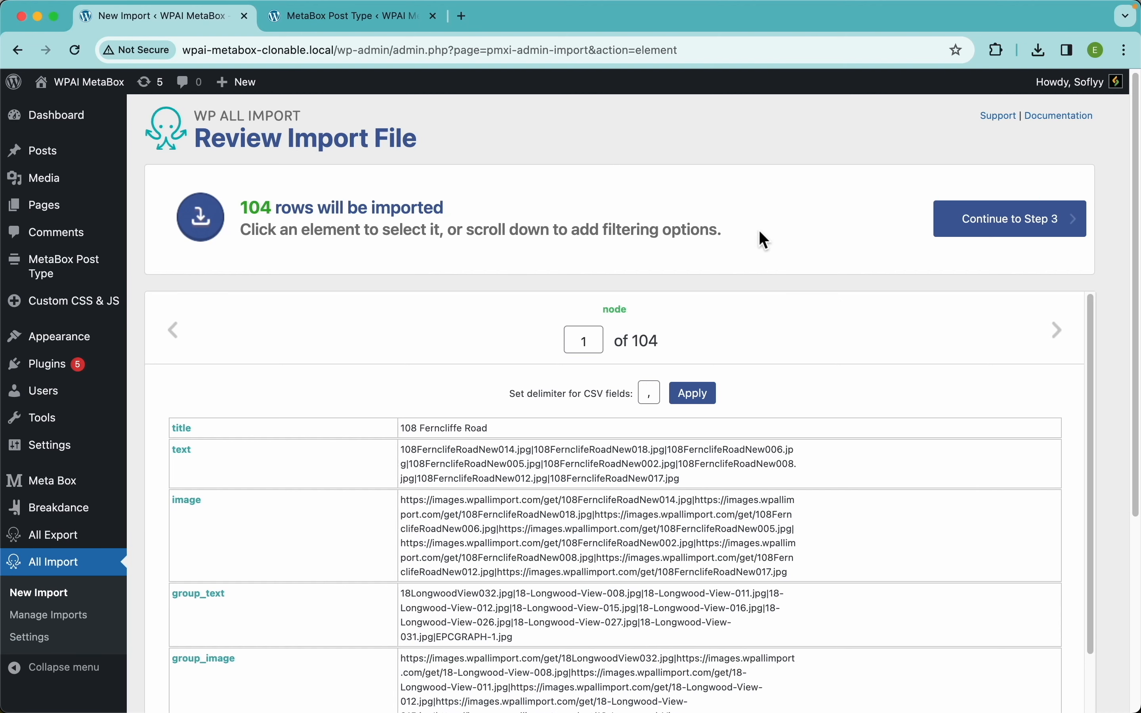
{"action": "scroll", "scroll_direction": "down", "scroll_amount": 3}
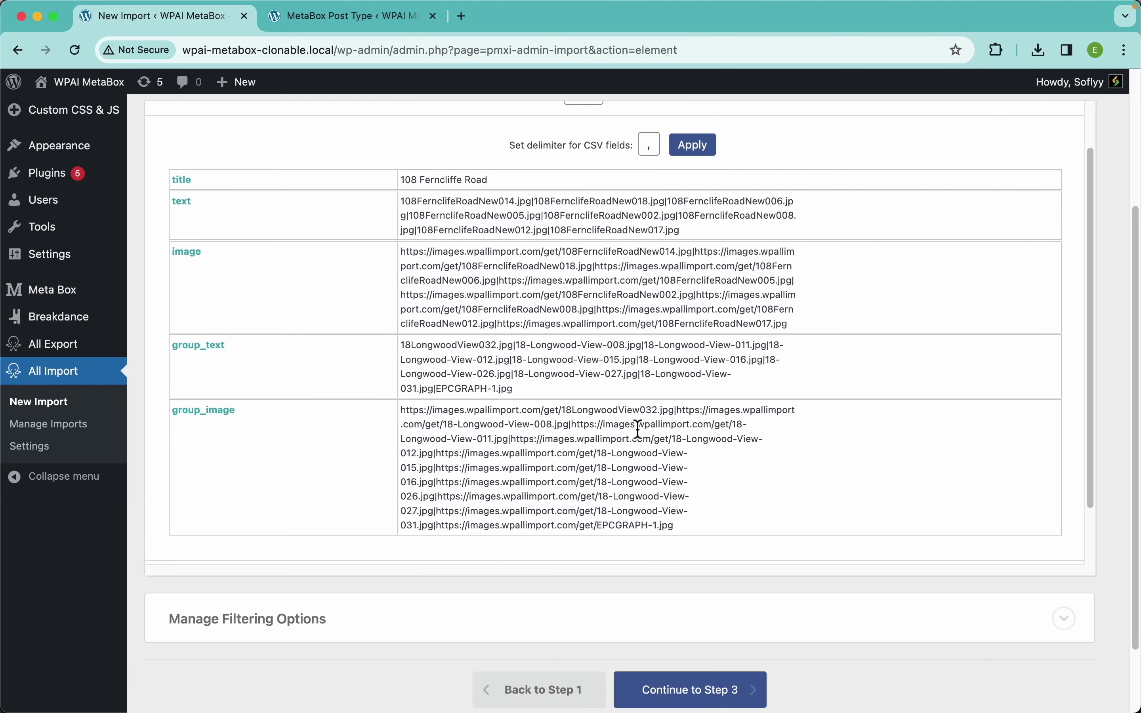
{"action": "scroll", "scroll_direction": "up", "scroll_amount": 3}
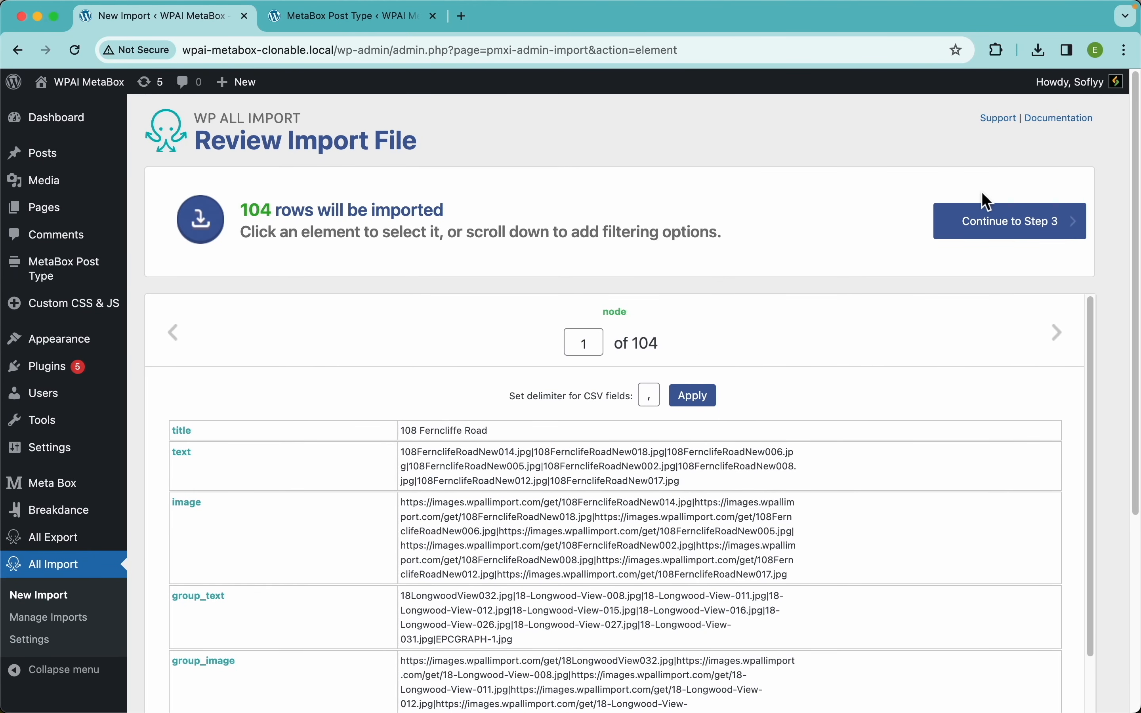
Continue to the Drag & Drop template step and reach the Meta Box Add-On Example Fields
{"action": "left_click", "coordinate": [1009, 221]}
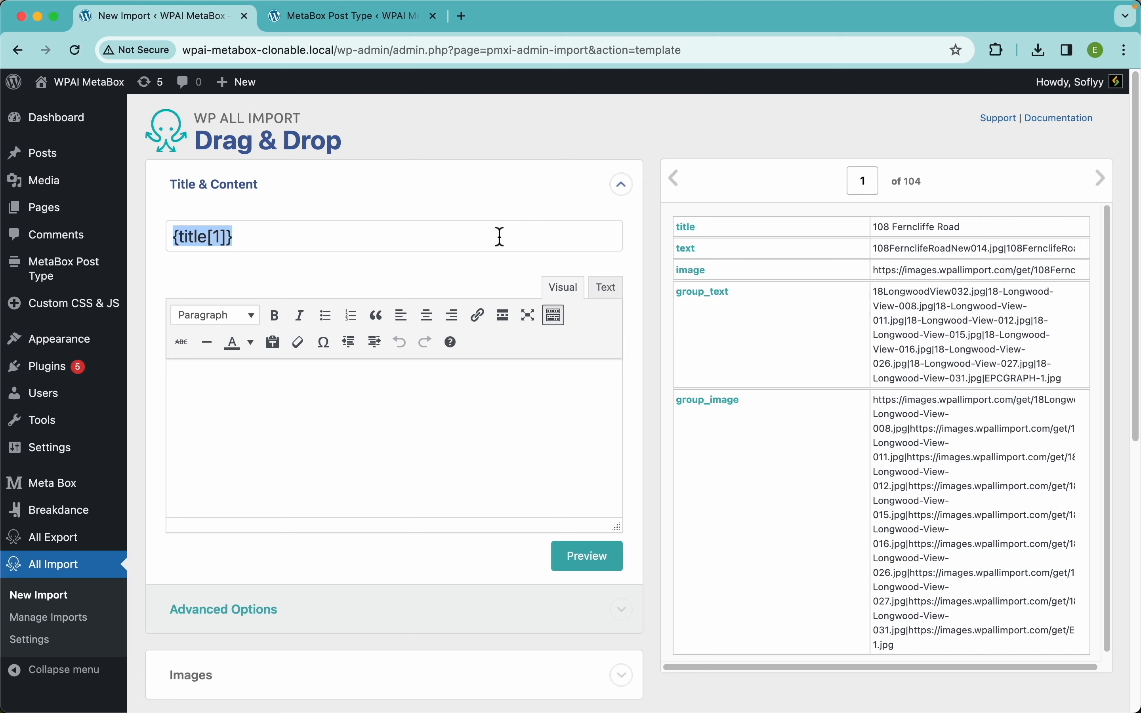
{"action": "scroll", "scroll_direction": "down", "scroll_amount": 3}
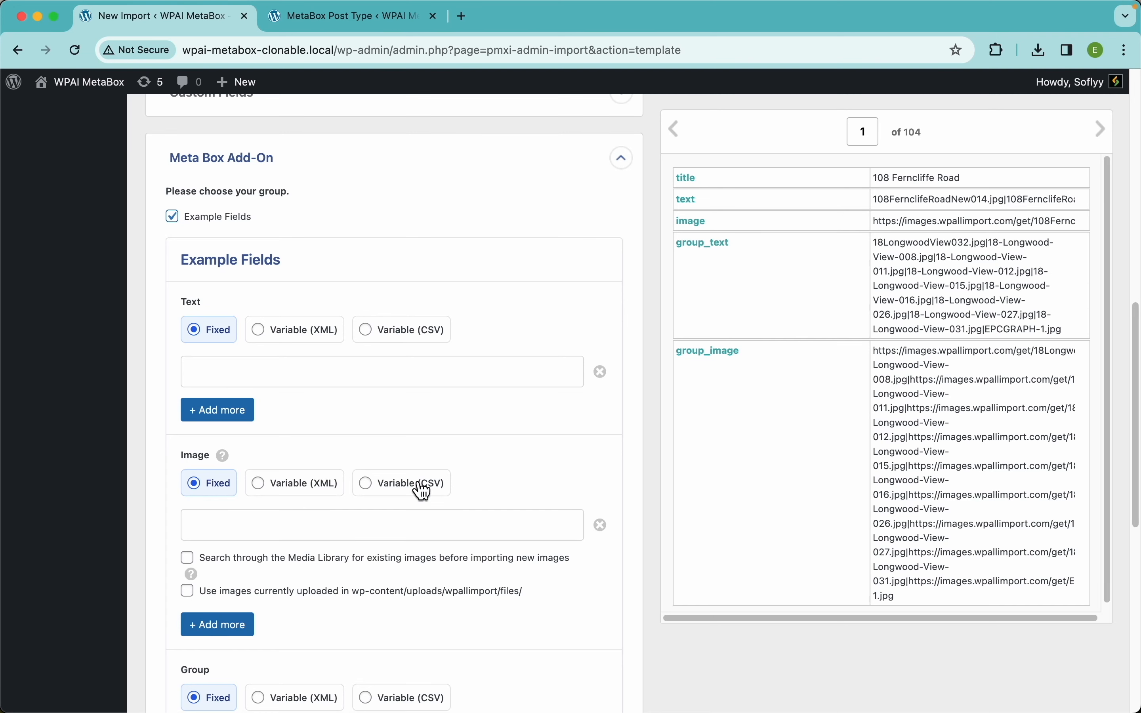
{"action": "scroll", "scroll_direction": "down", "scroll_amount": 3}
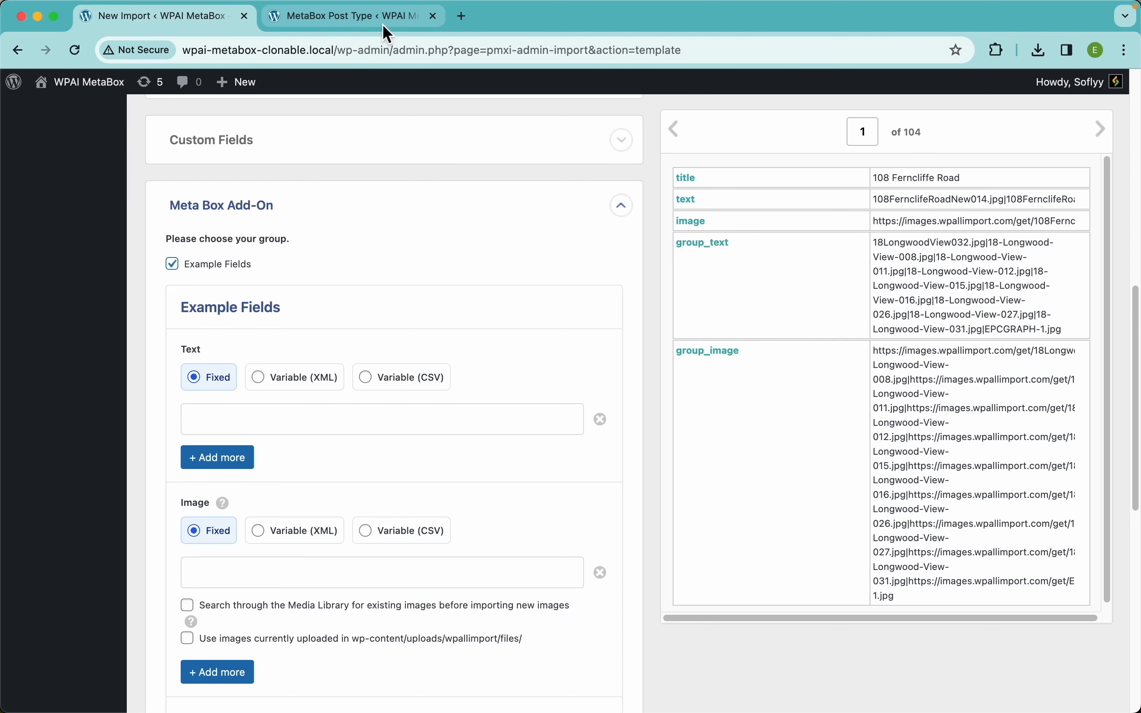
Switch to the new MetaBox Post Type editor and add extra rows to the Text field
{"action": "left_click", "coordinate": [349, 16]}
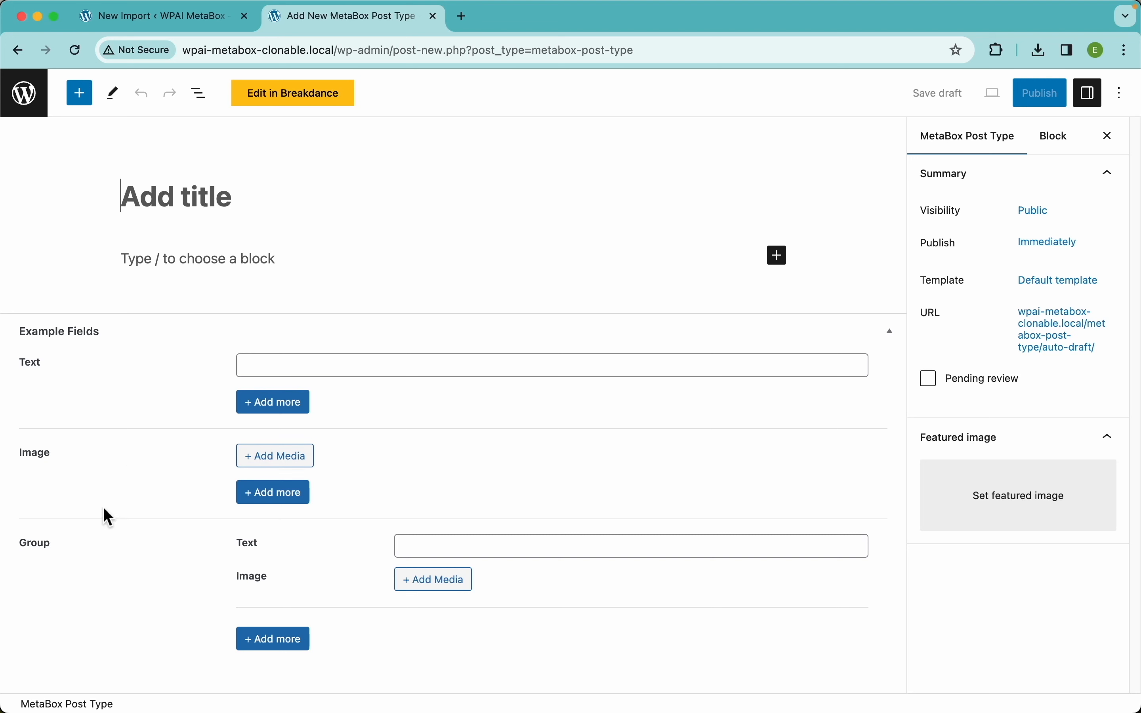
{"action": "mouse_move", "coordinate": [51, 604]}
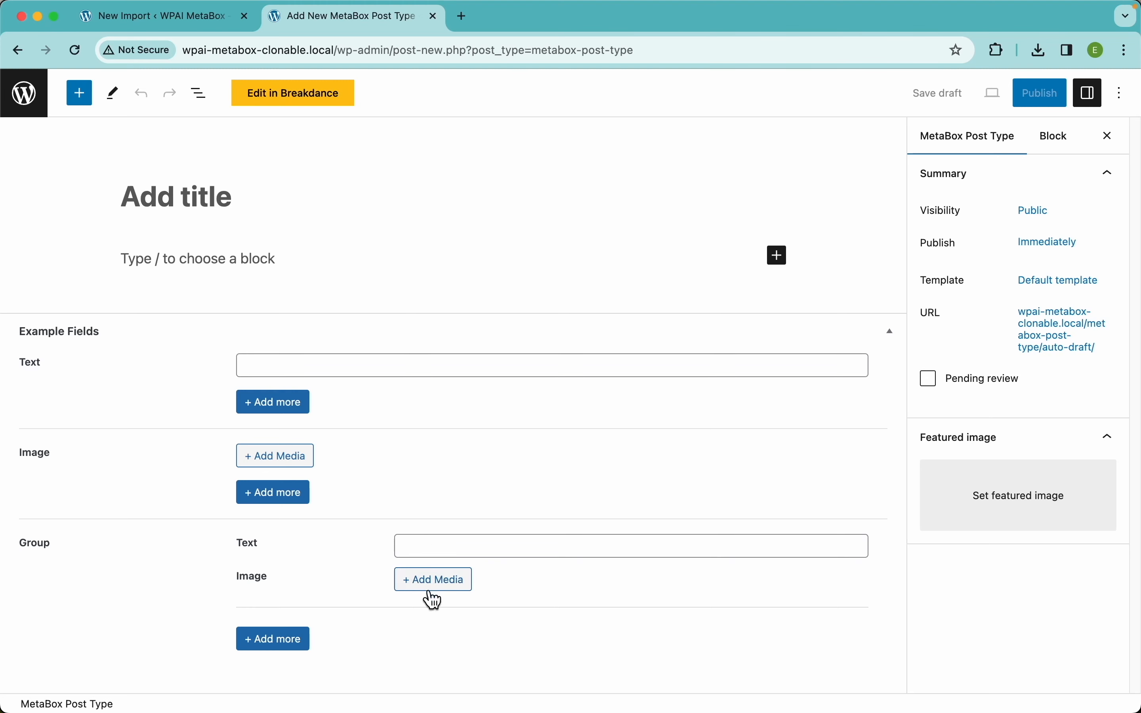
{"action": "mouse_move", "coordinate": [273, 389]}
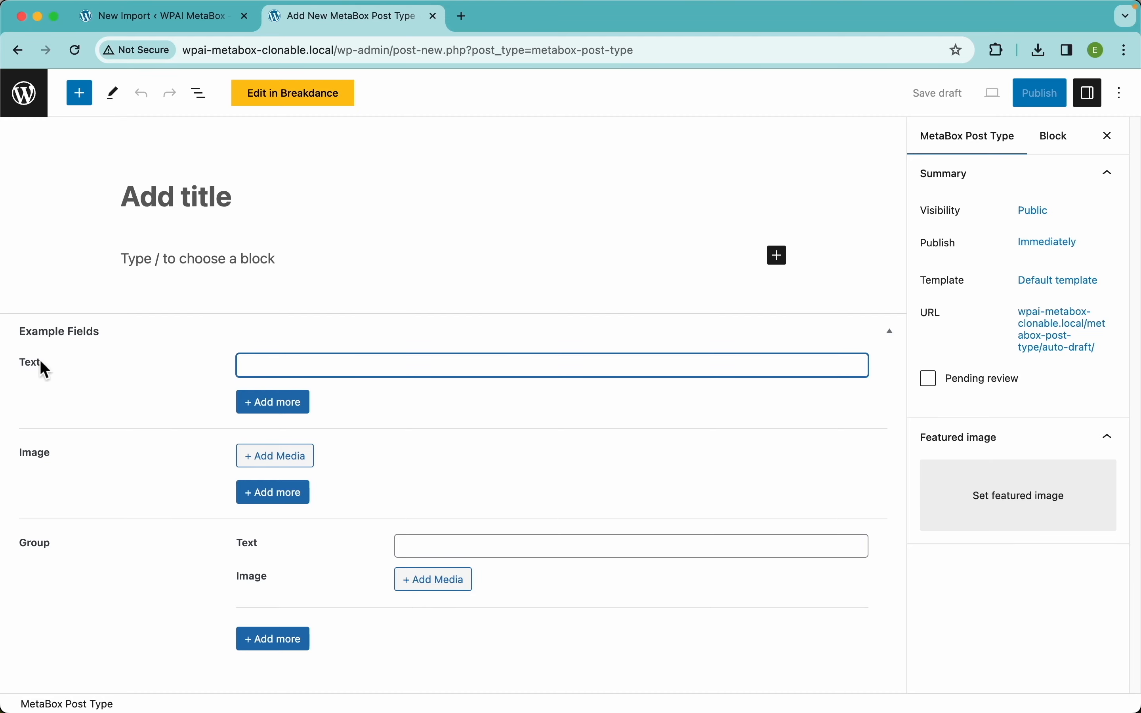
{"action": "left_click", "coordinate": [272, 401]}
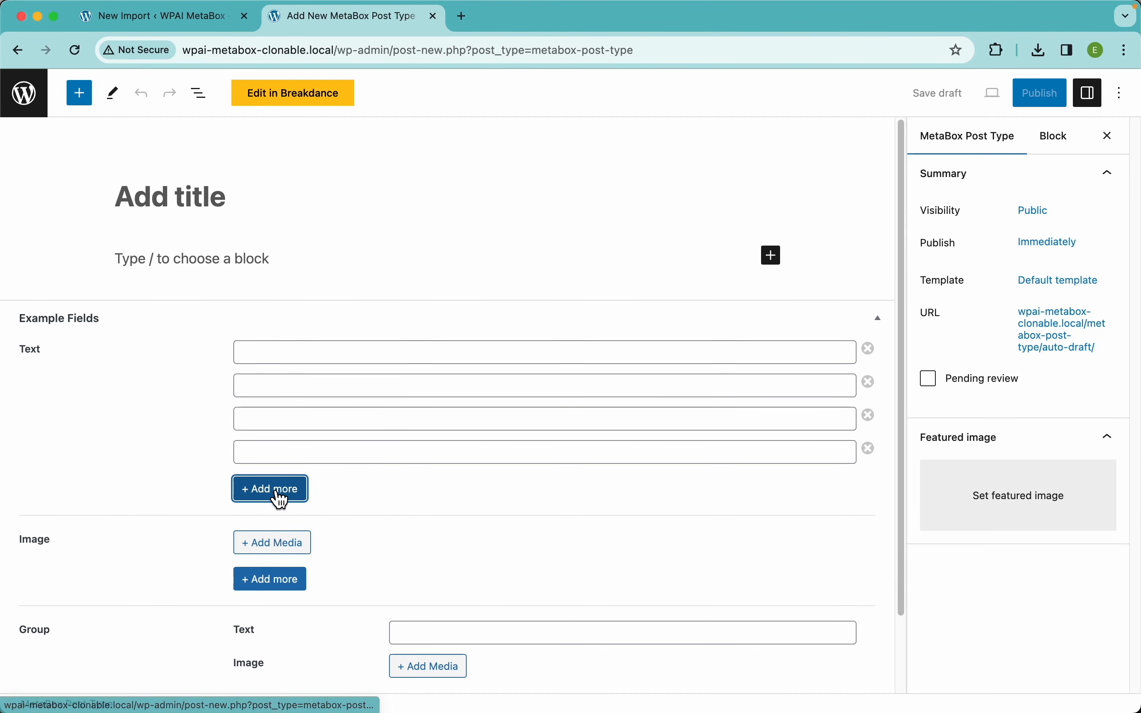
{"action": "left_click", "coordinate": [269, 489]}
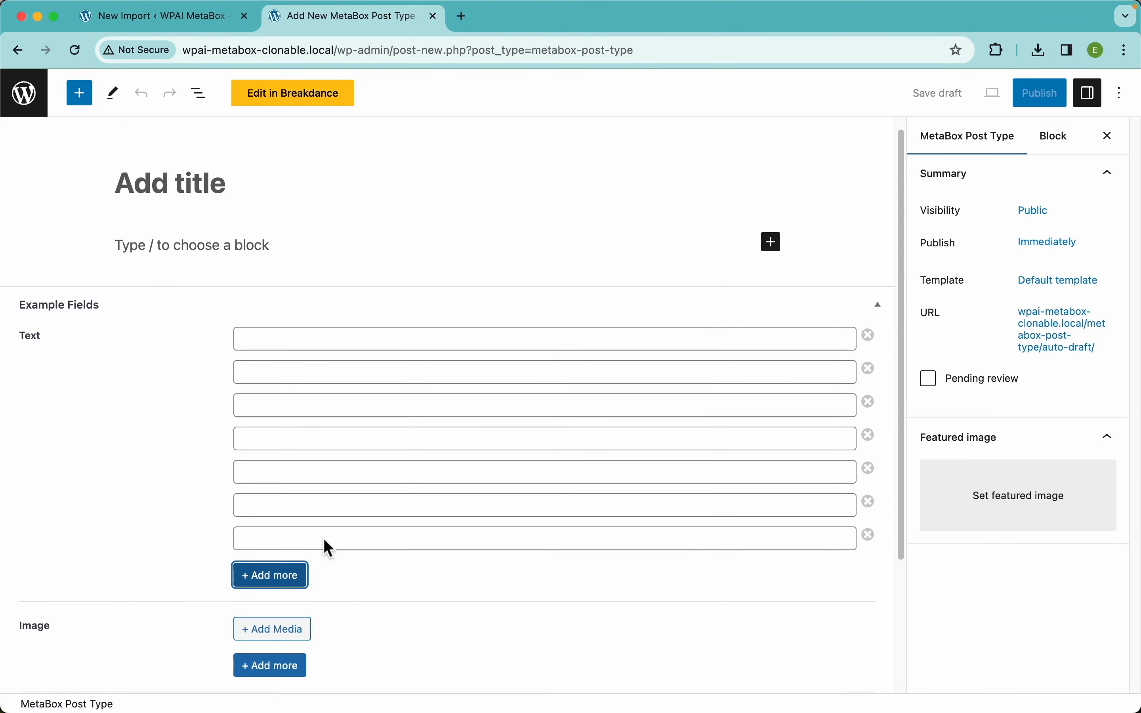
{"action": "scroll", "scroll_direction": "down", "scroll_amount": 3}
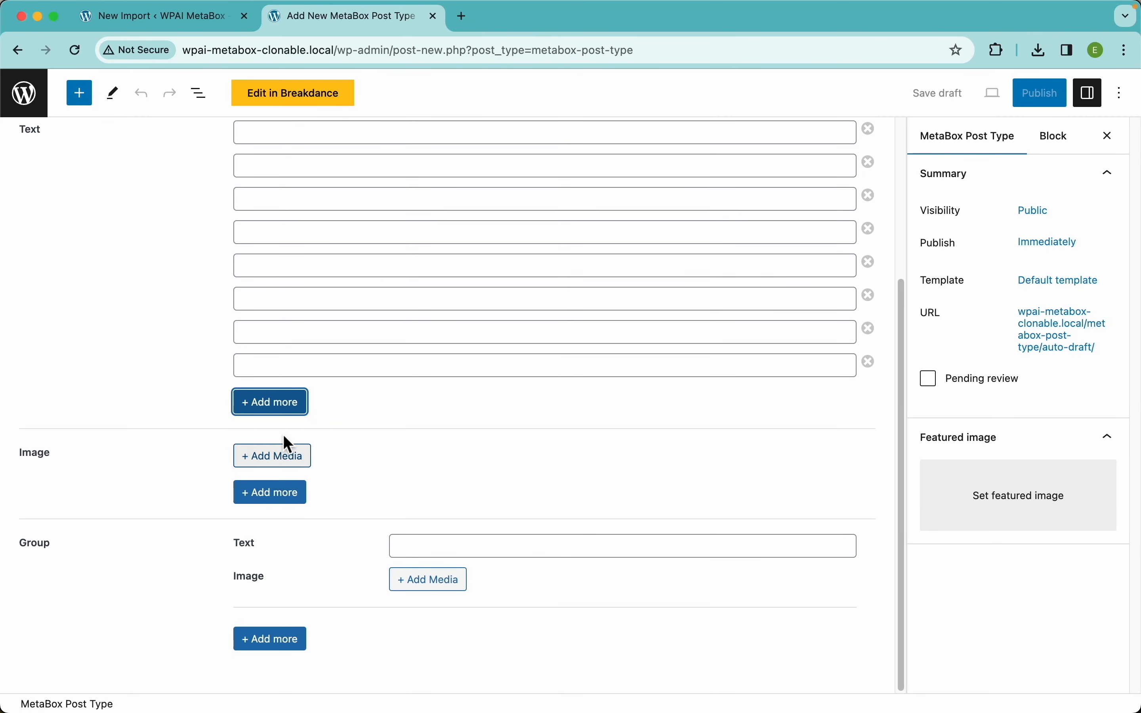
{"action": "mouse_move", "coordinate": [180, 471]}
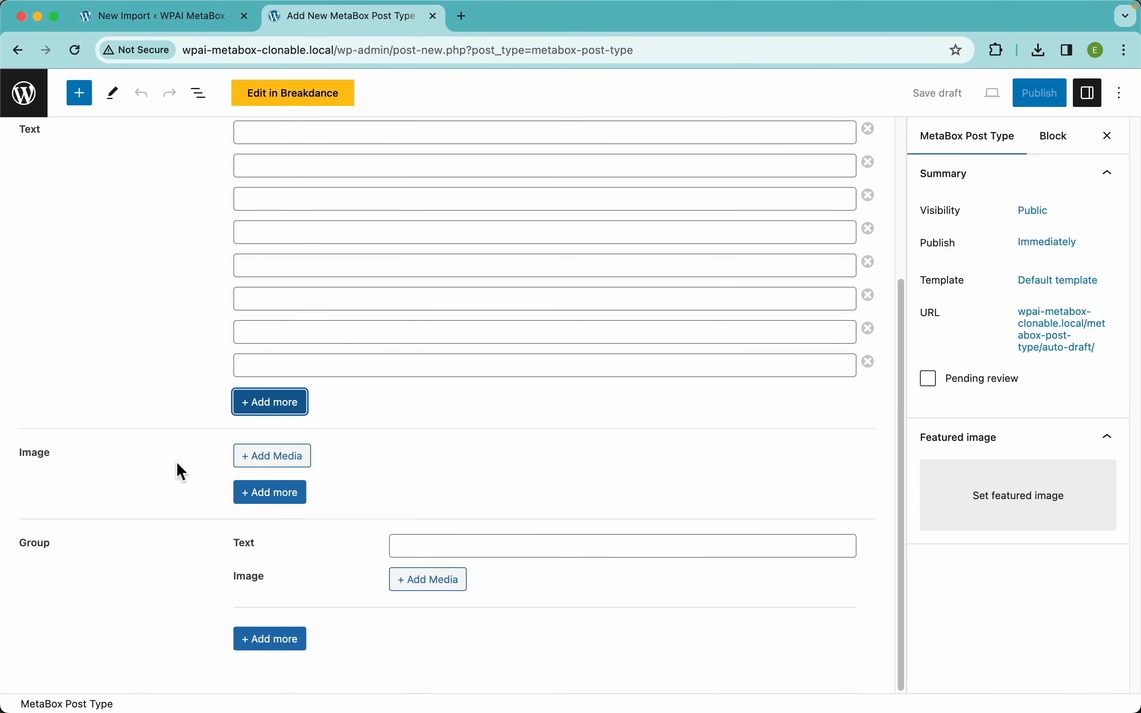
Add extra Image slots and a second Text/Image pair in the Group field
{"action": "left_click", "coordinate": [269, 492]}
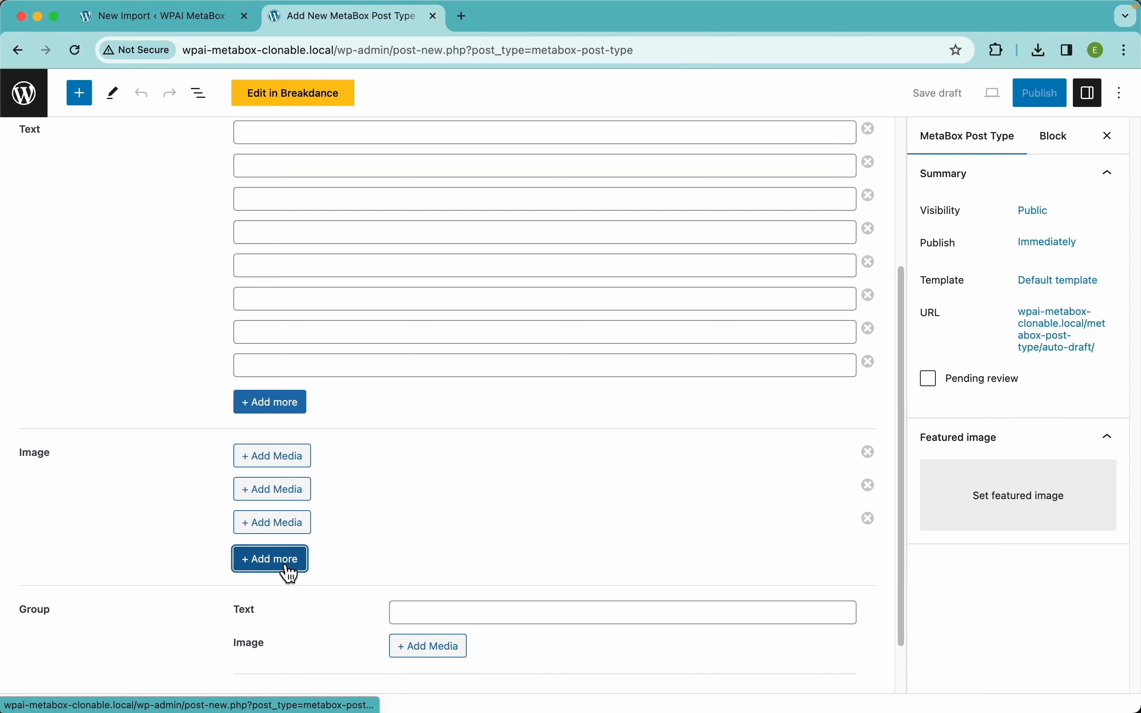
{"action": "left_click", "coordinate": [269, 559]}
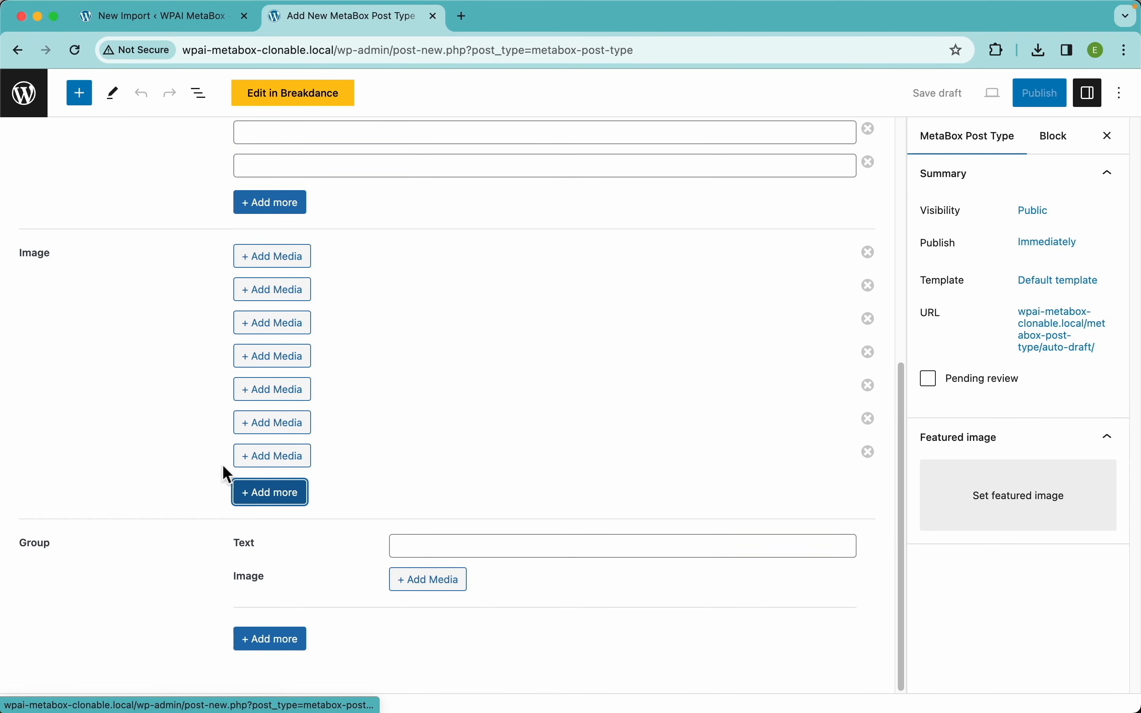
{"action": "mouse_move", "coordinate": [206, 469]}
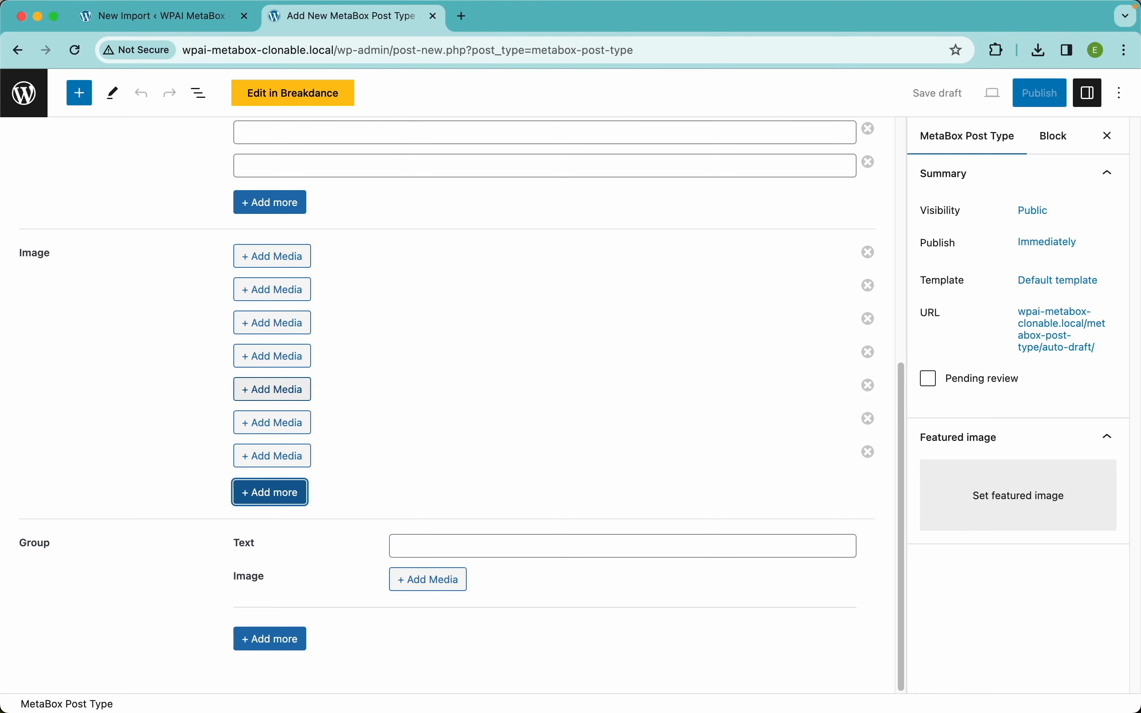
{"action": "mouse_move", "coordinate": [272, 586]}
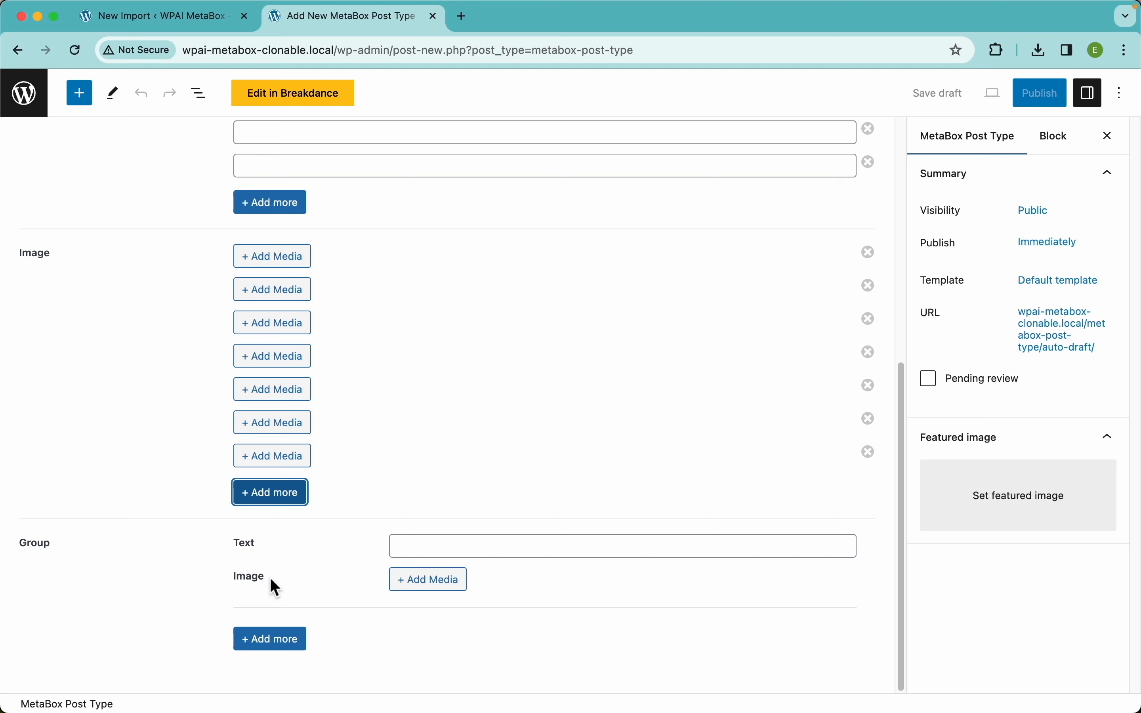
{"action": "mouse_move", "coordinate": [332, 570]}
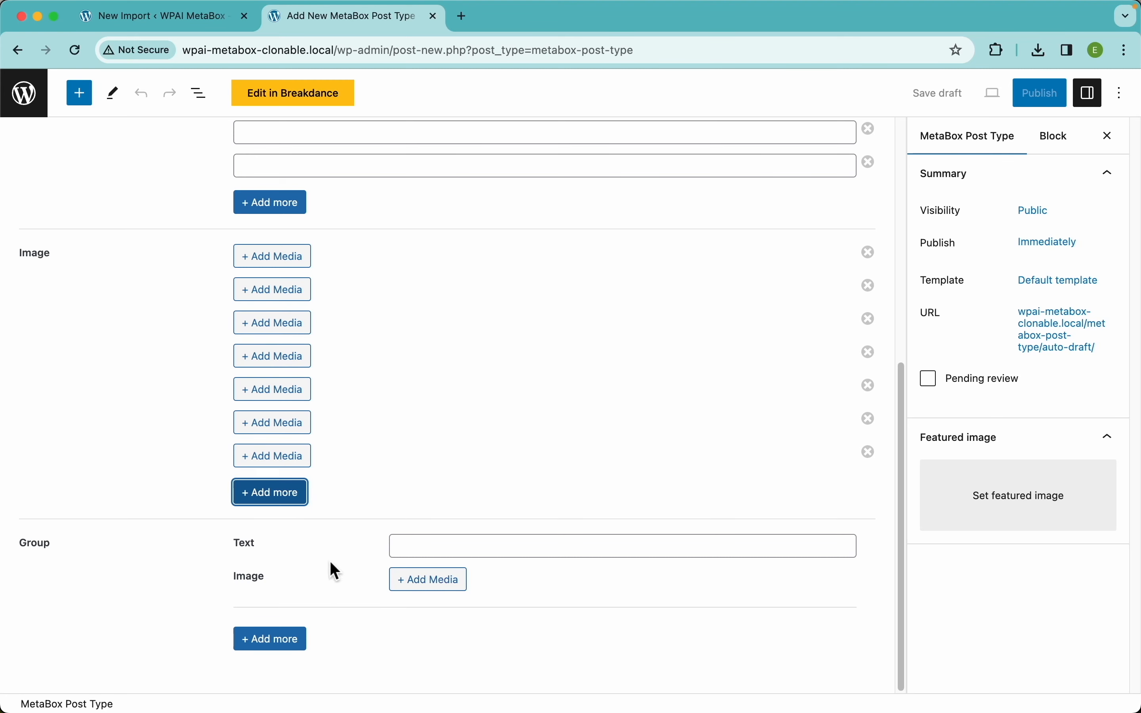
{"action": "mouse_move", "coordinate": [272, 569]}
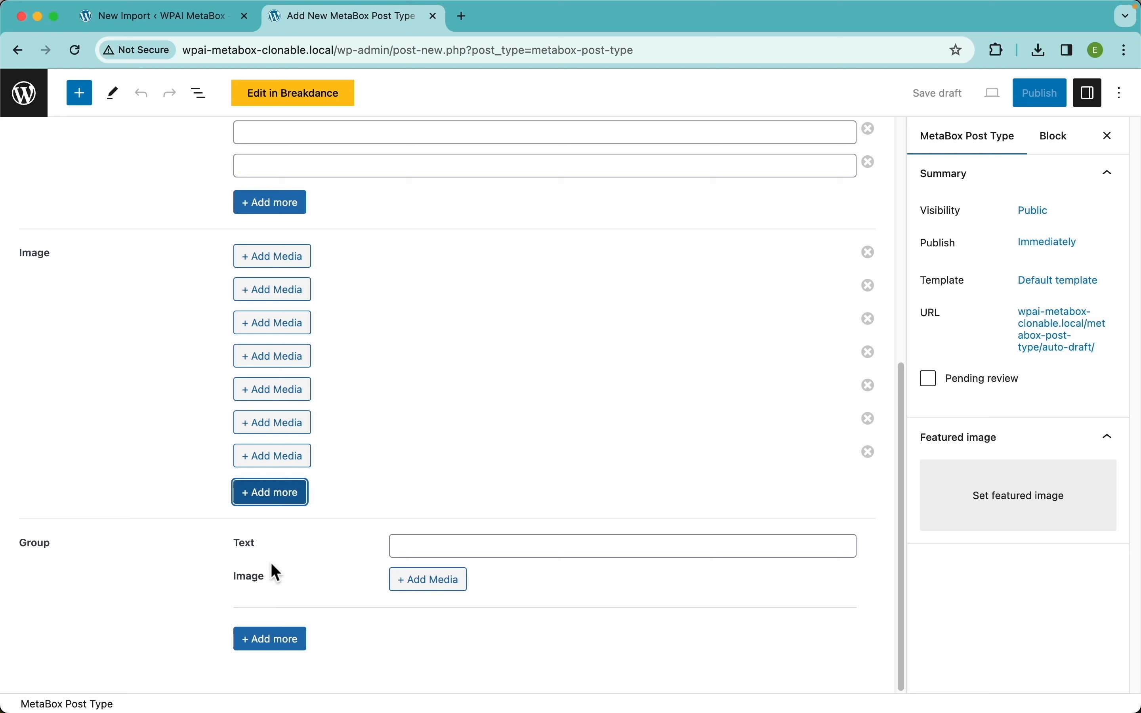
{"action": "mouse_move", "coordinate": [366, 593]}
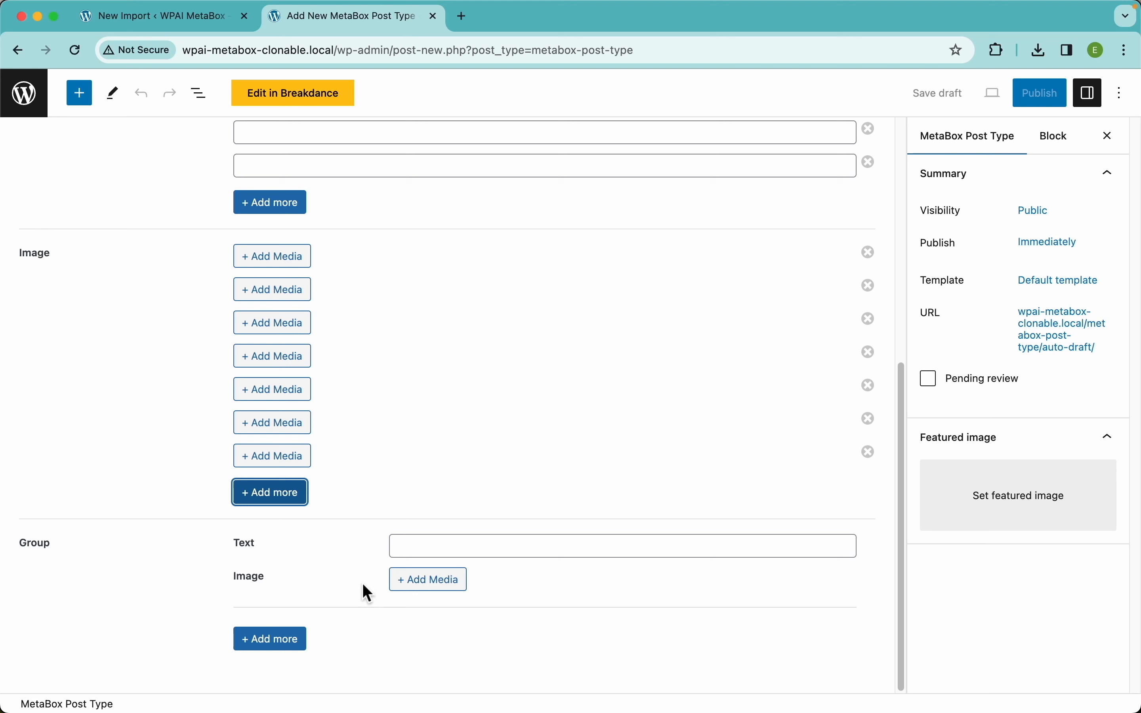
{"action": "mouse_move", "coordinate": [324, 603]}
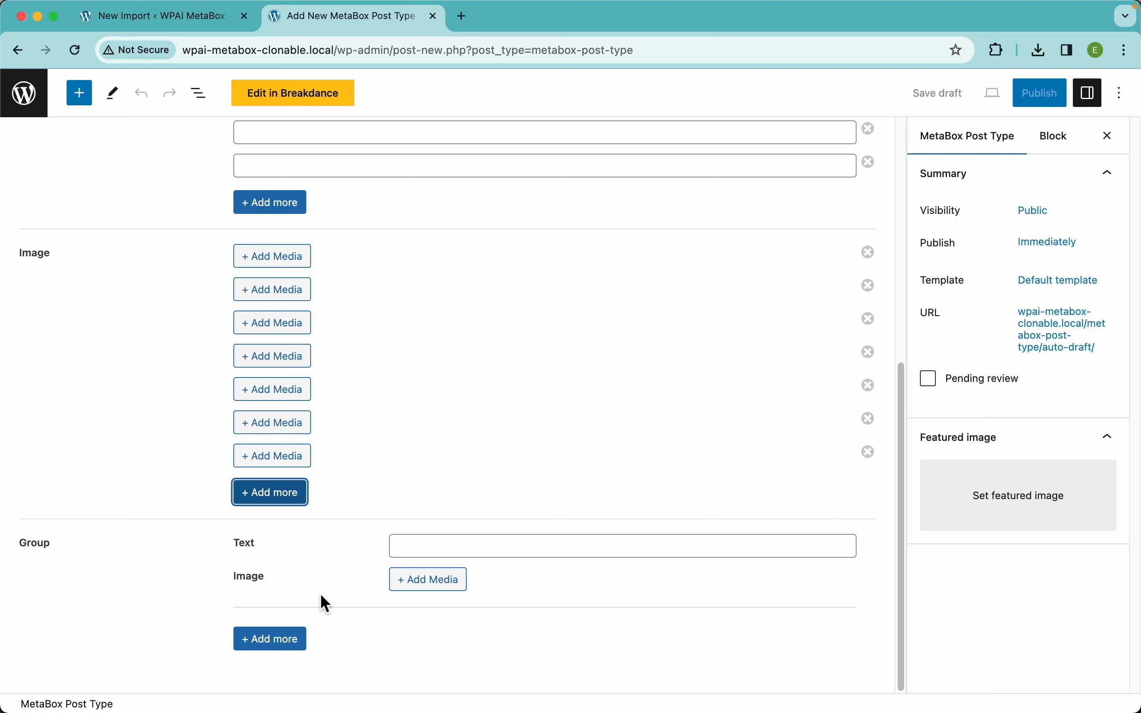
{"action": "mouse_move", "coordinate": [312, 605]}
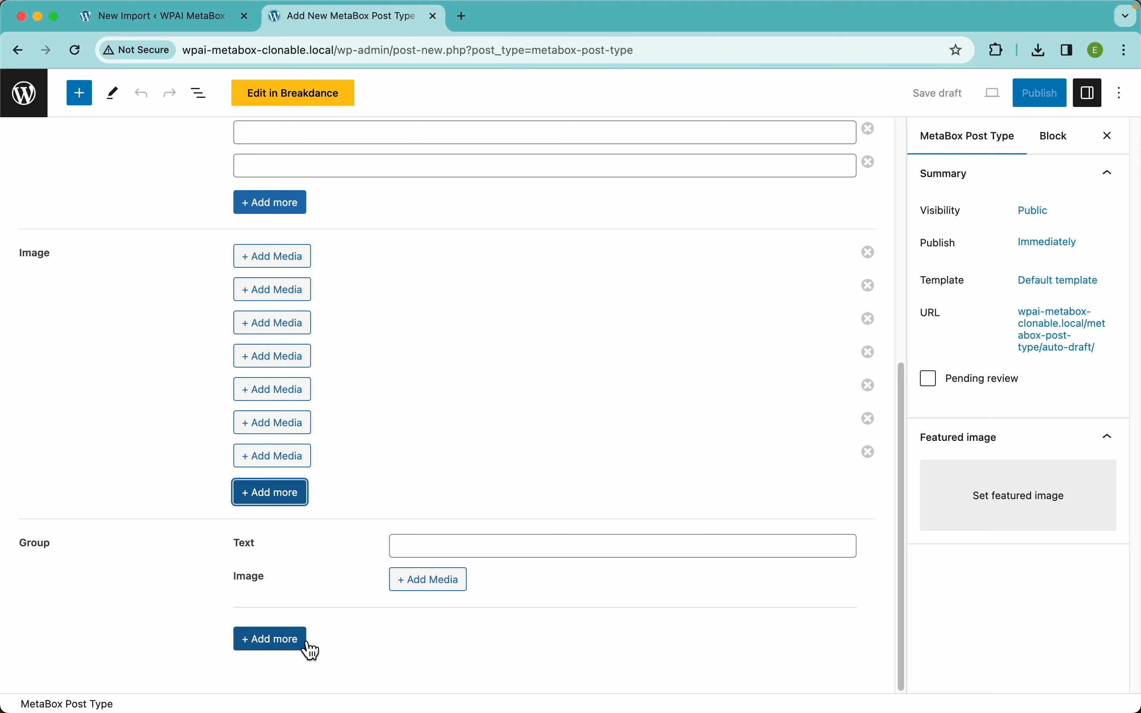
{"action": "left_click", "coordinate": [270, 639]}
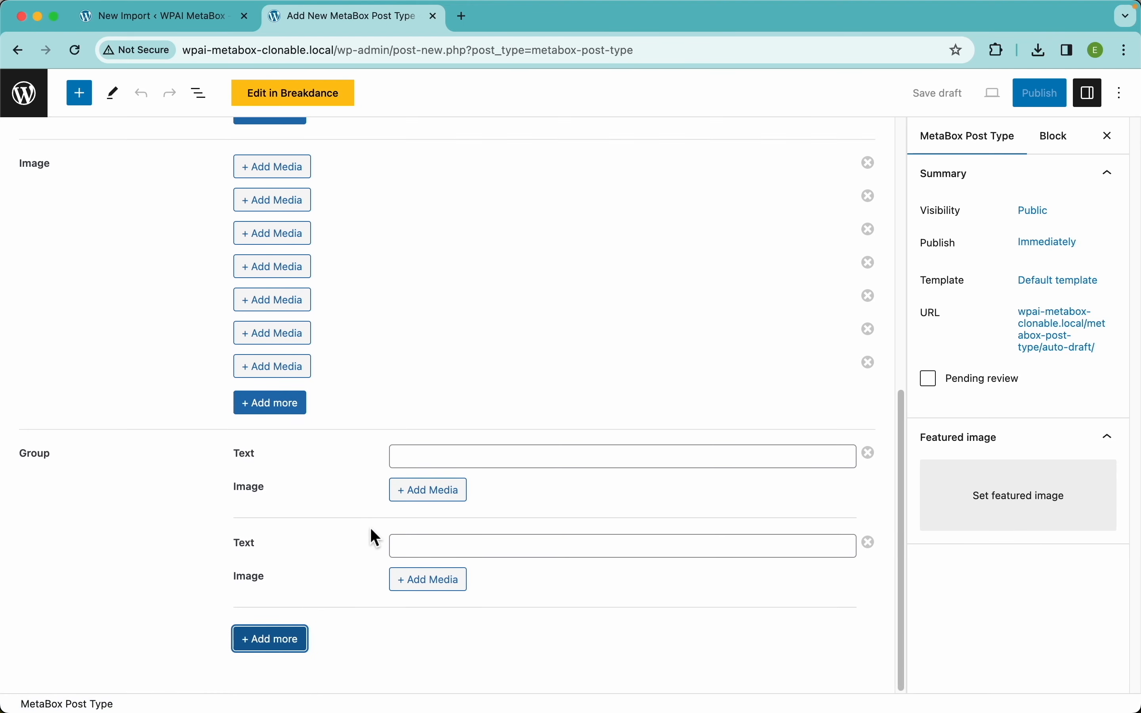
{"action": "mouse_move", "coordinate": [346, 562]}
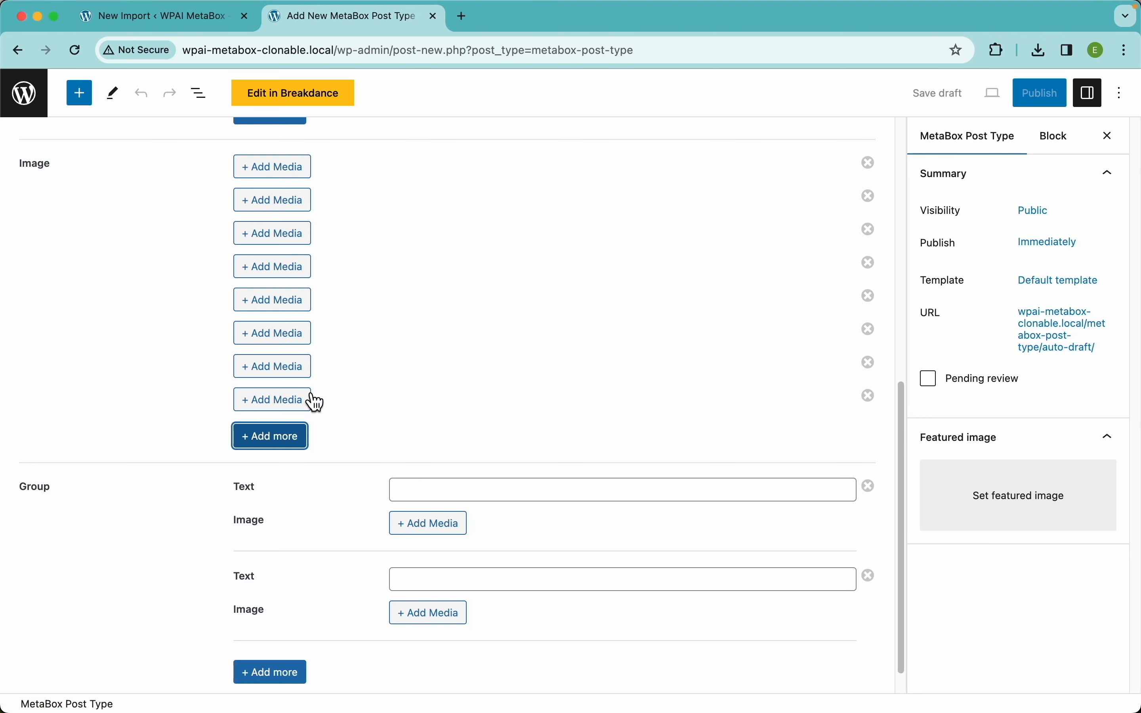
{"action": "left_click", "coordinate": [161, 15]}
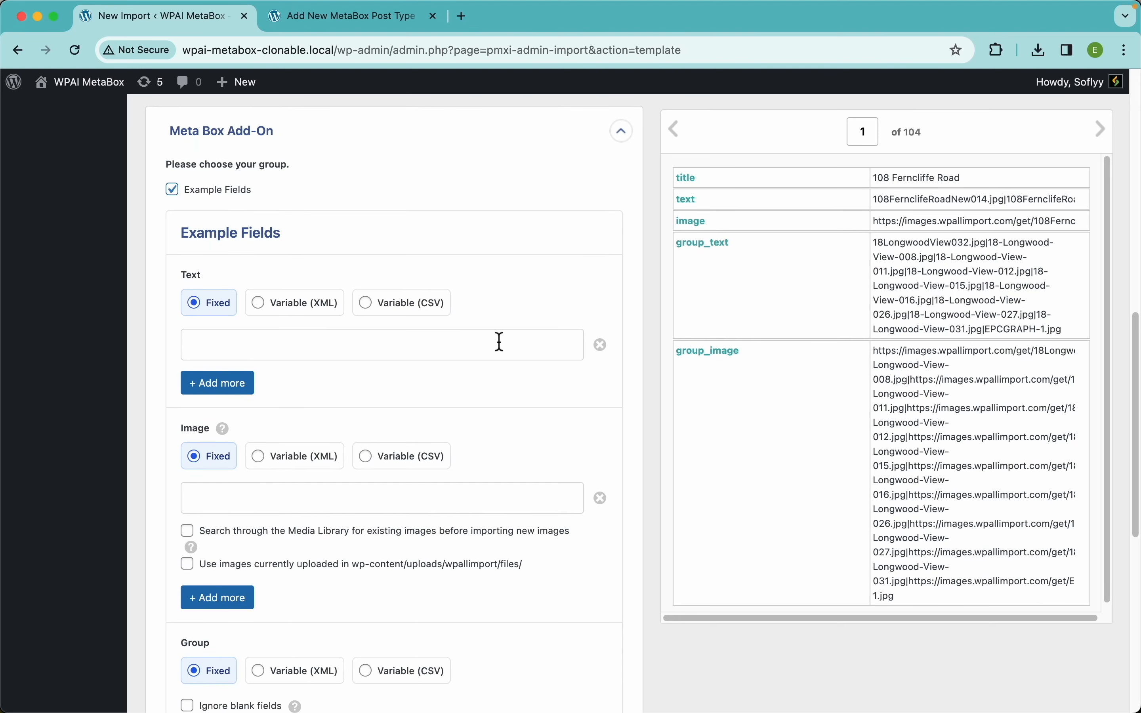
{"action": "mouse_move", "coordinate": [906, 174]}
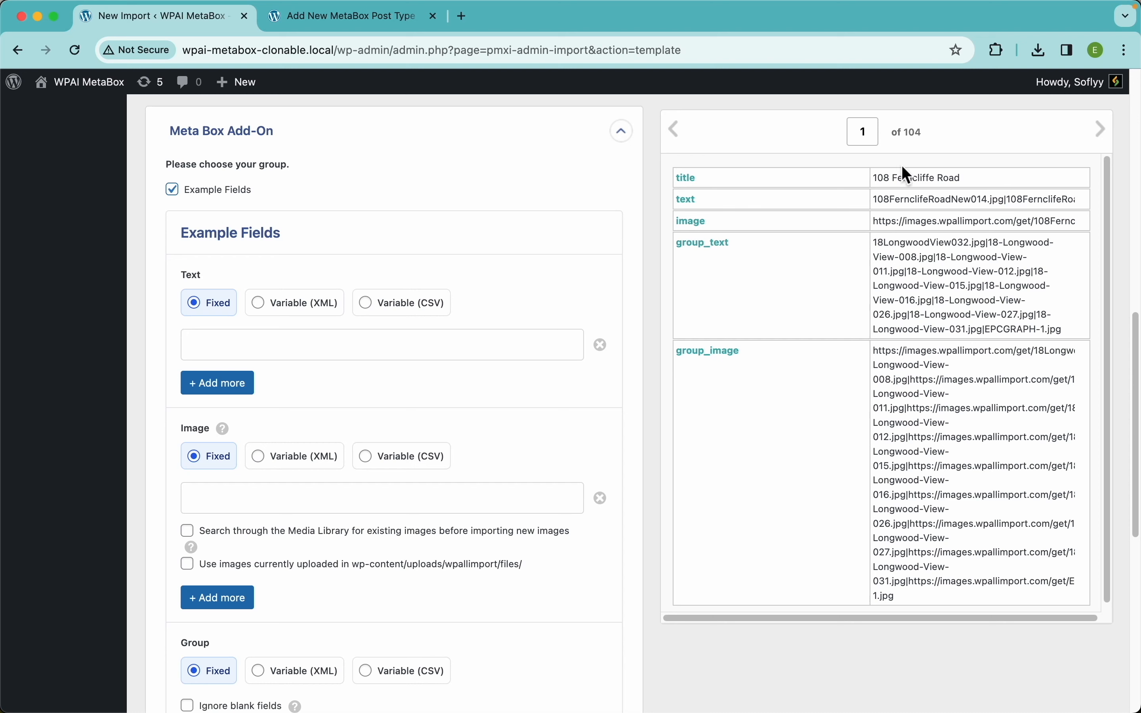
{"action": "mouse_move", "coordinate": [917, 222]}
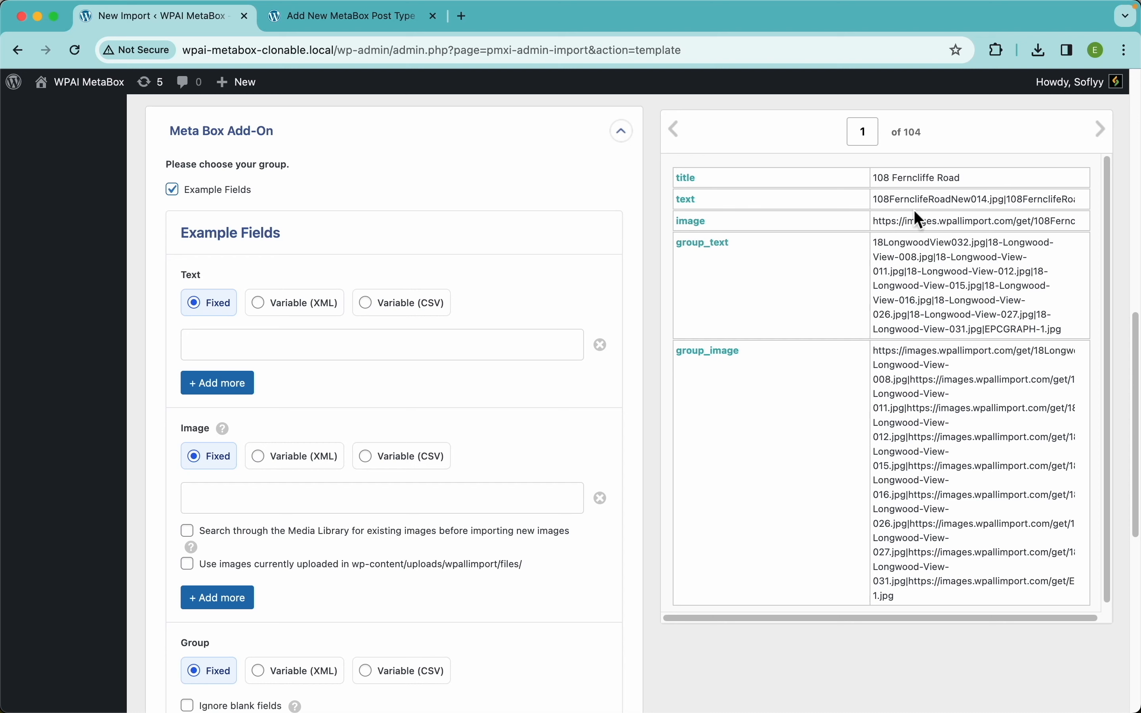
{"action": "mouse_move", "coordinate": [923, 162]}
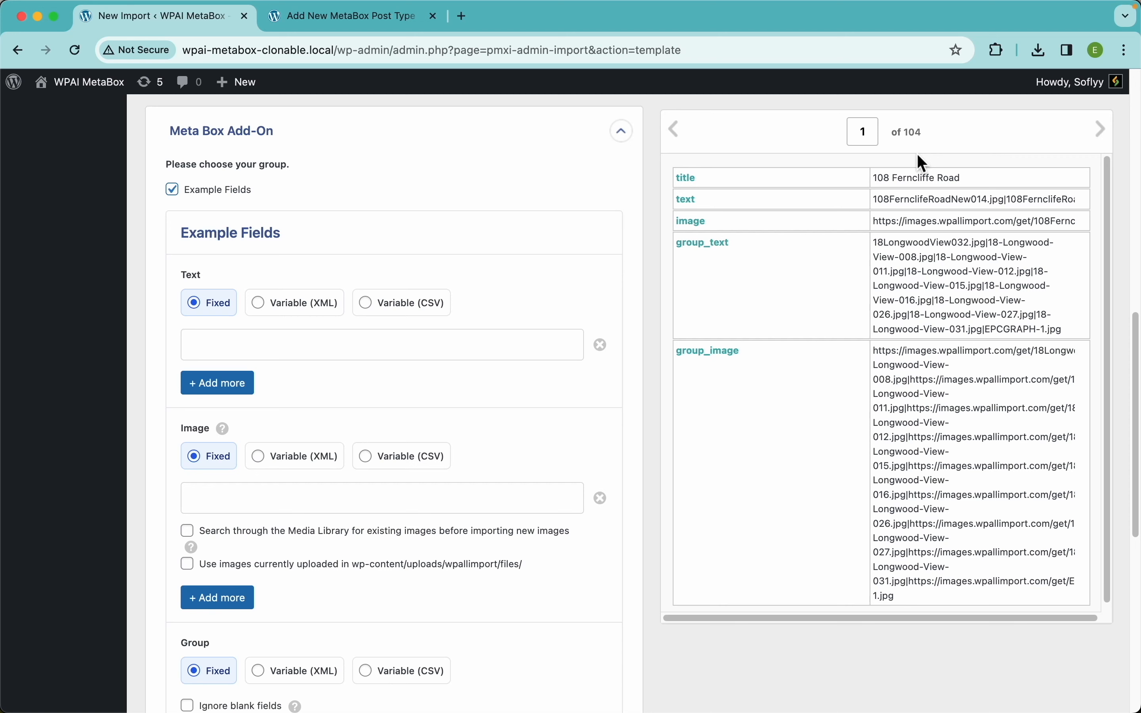
Reduce Text to one row and switch it to Variable (CSV) mapping with a '|' separator
{"action": "left_click", "coordinate": [217, 383]}
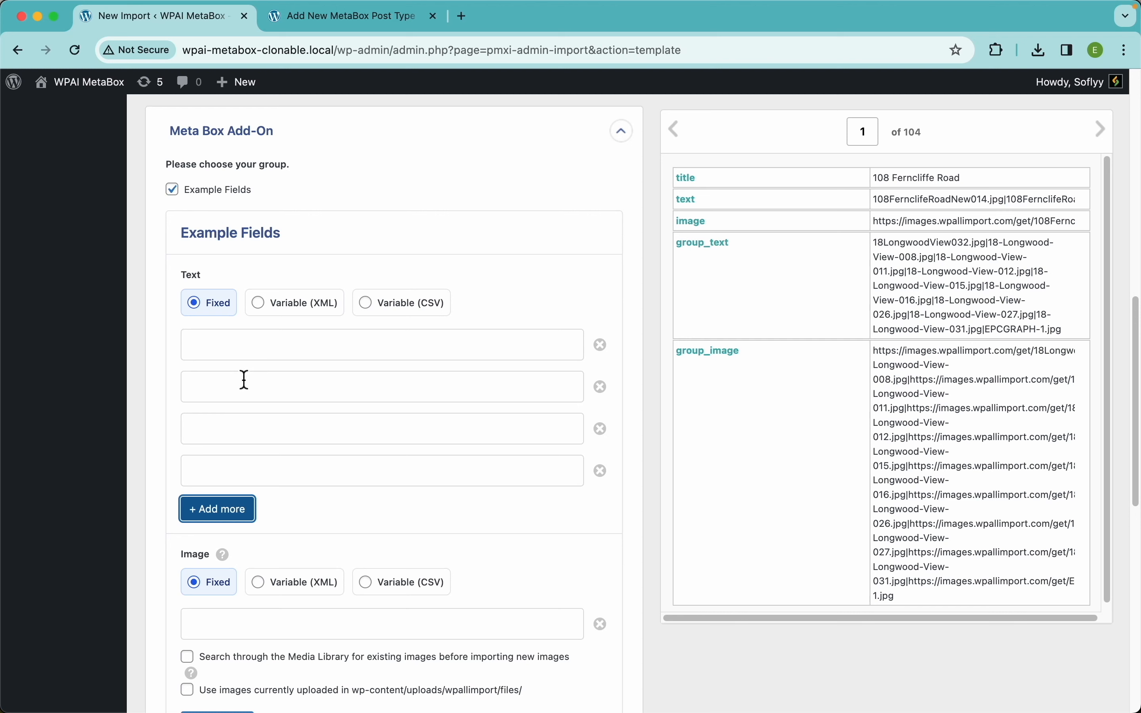
{"action": "mouse_move", "coordinate": [214, 463]}
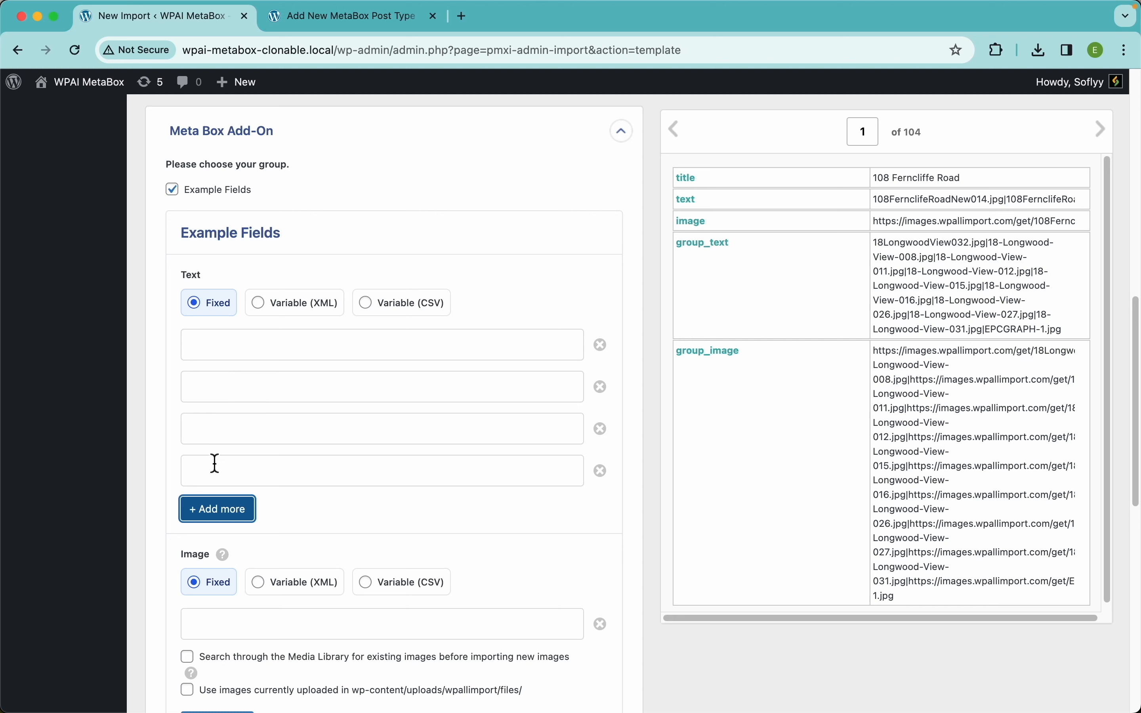
{"action": "mouse_move", "coordinate": [305, 508]}
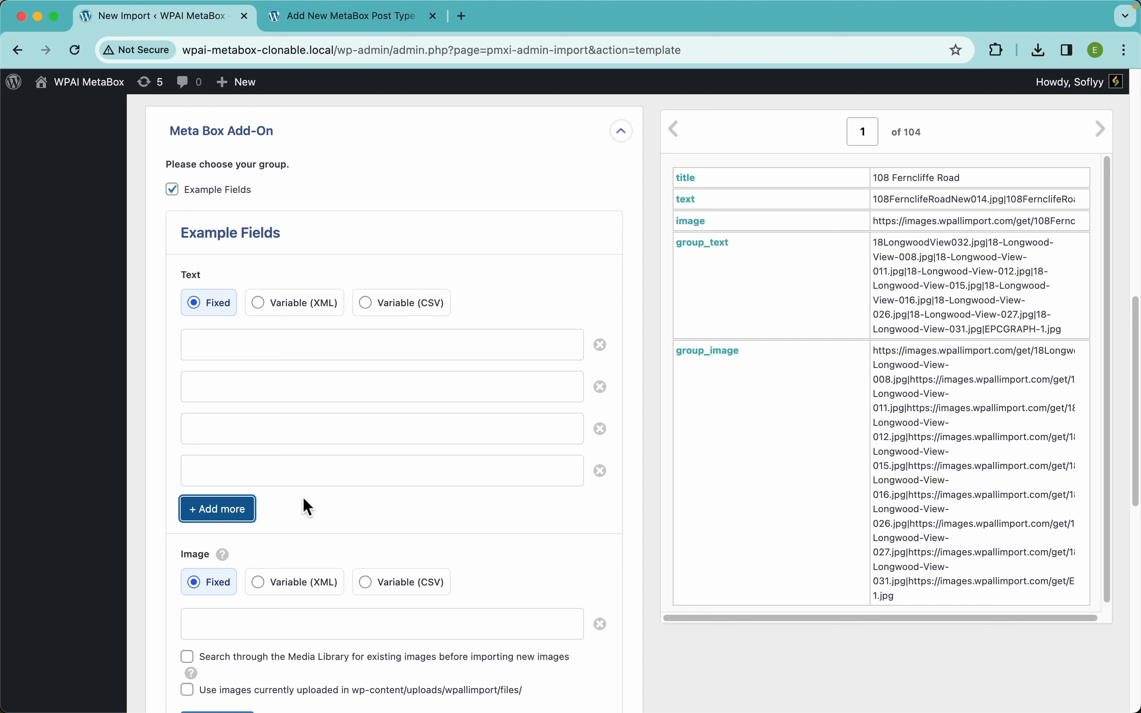
{"action": "mouse_move", "coordinate": [700, 243]}
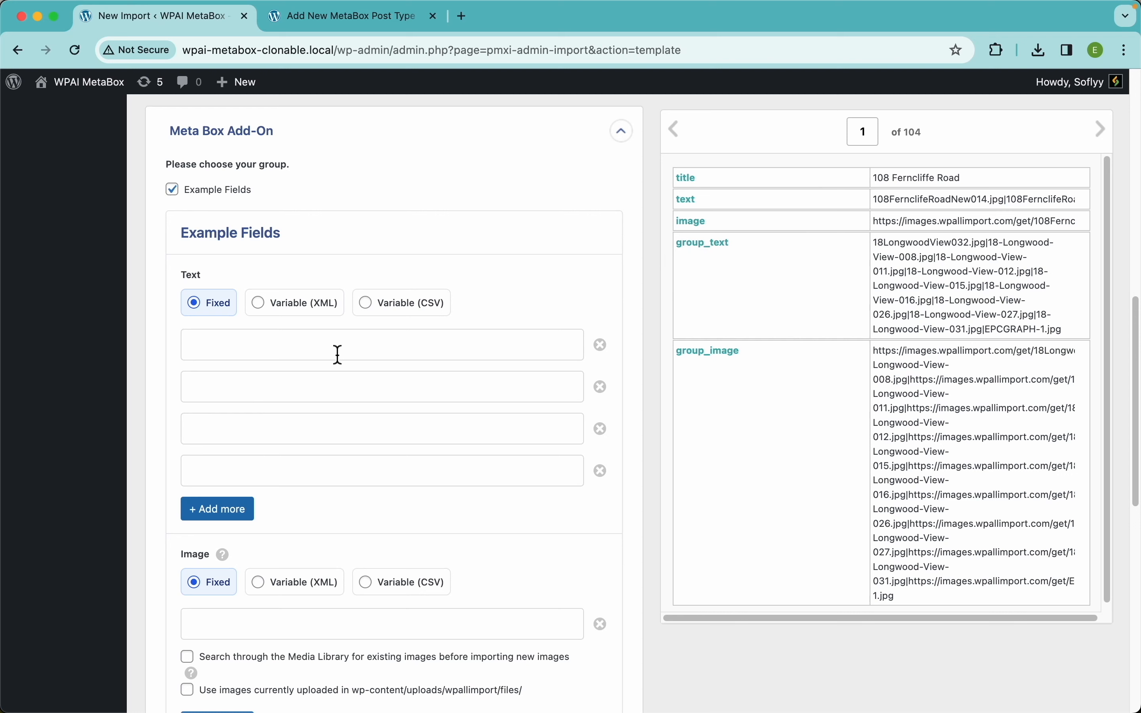
{"action": "mouse_move", "coordinate": [376, 357]}
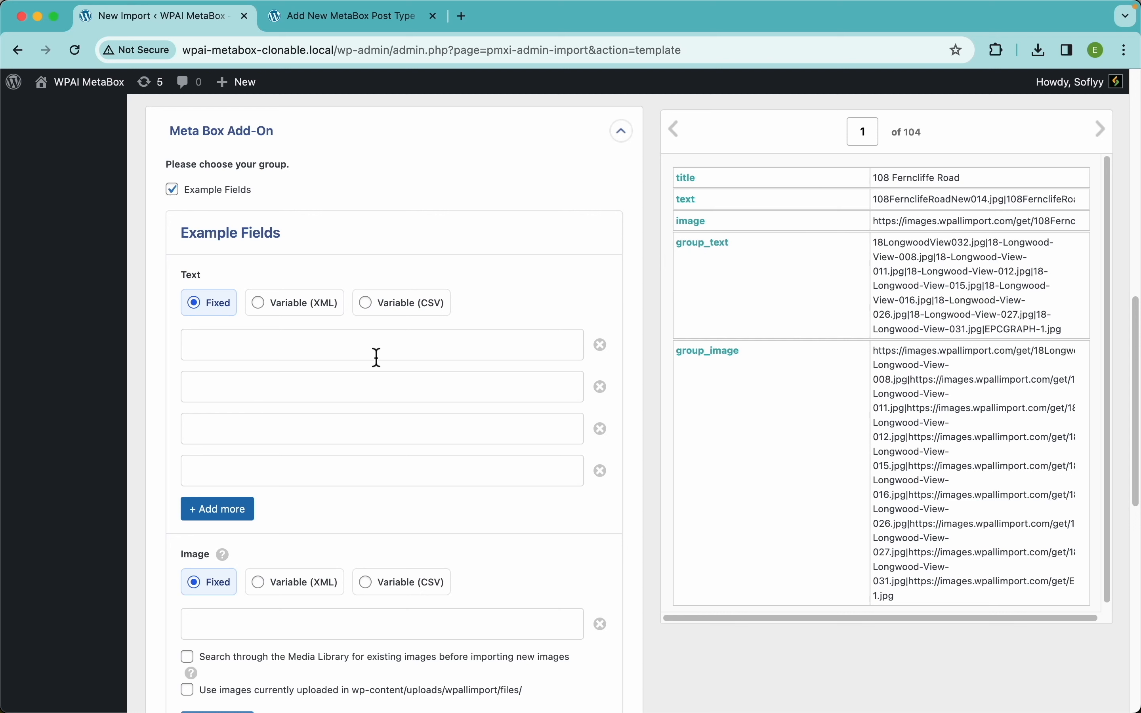
{"action": "mouse_move", "coordinate": [599, 344]}
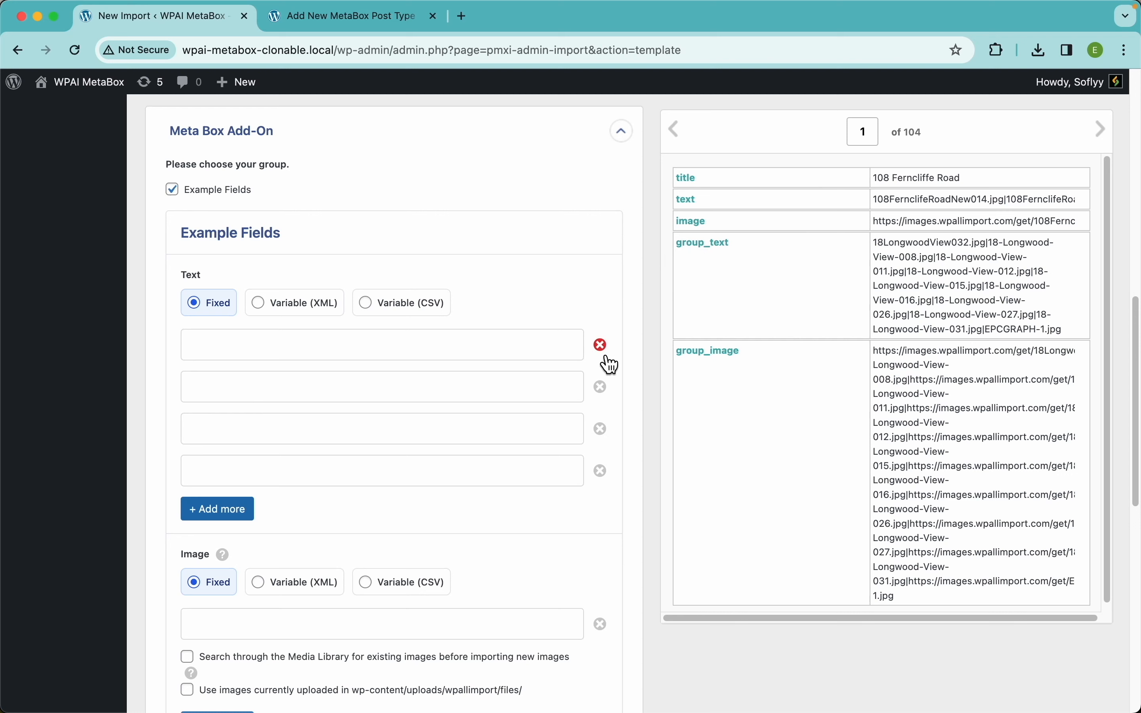
{"action": "mouse_move", "coordinate": [396, 527]}
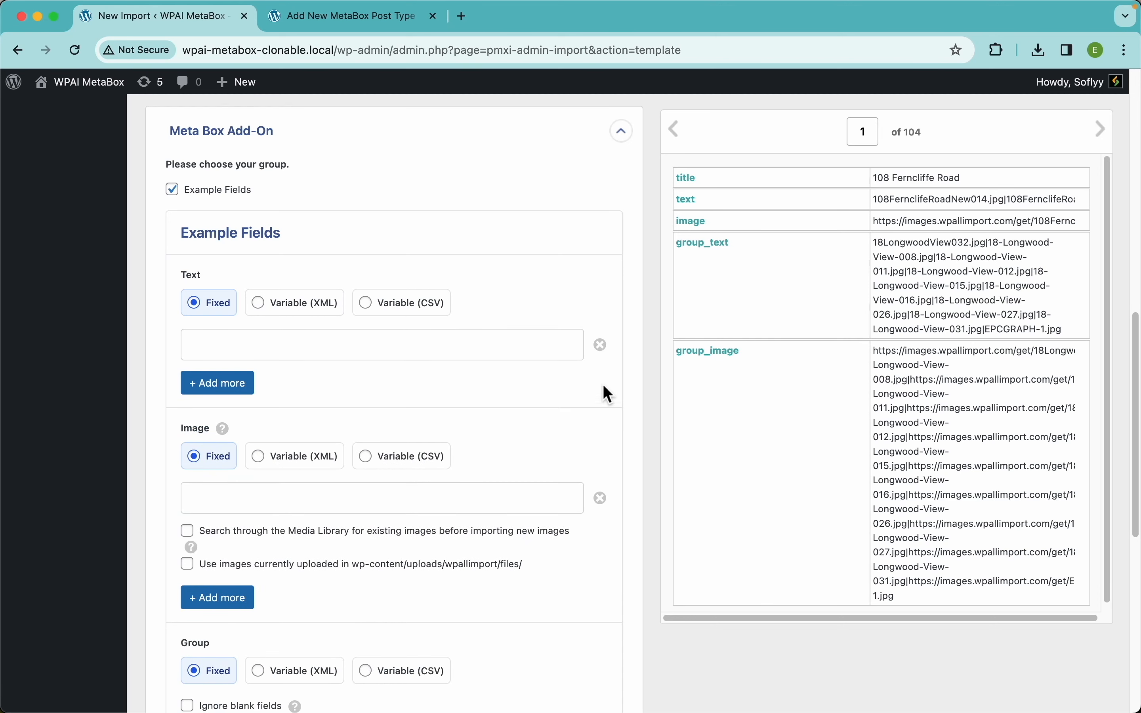
{"action": "left_click", "coordinate": [364, 302]}
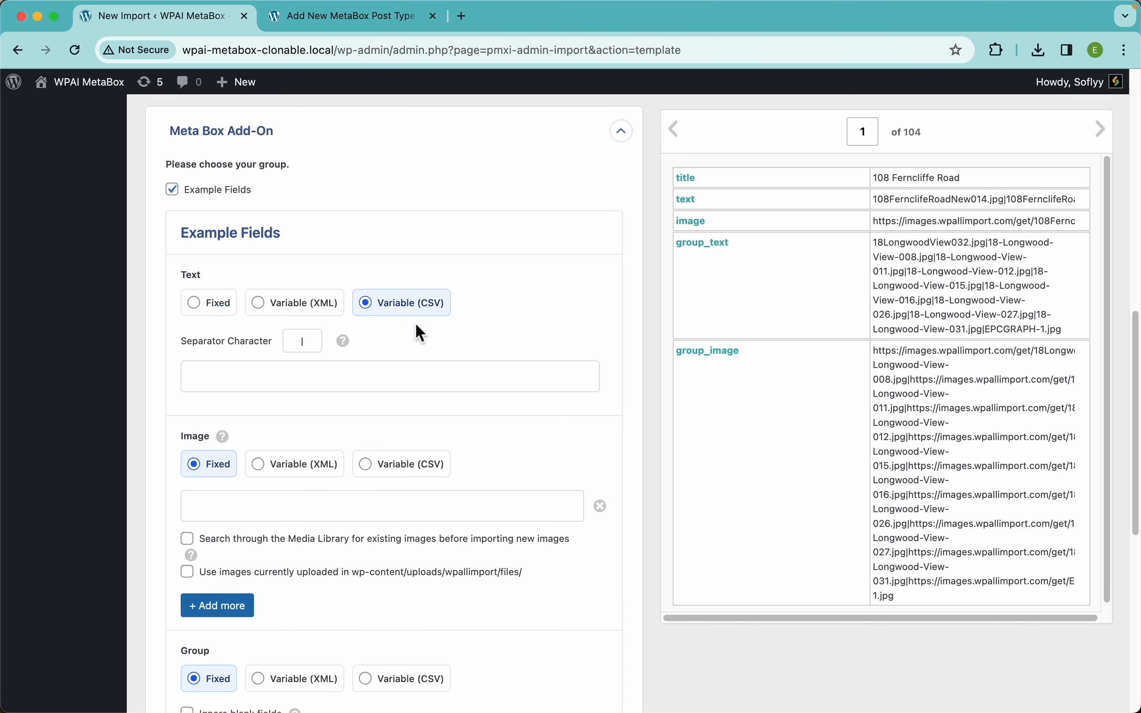
{"action": "mouse_move", "coordinate": [405, 303]}
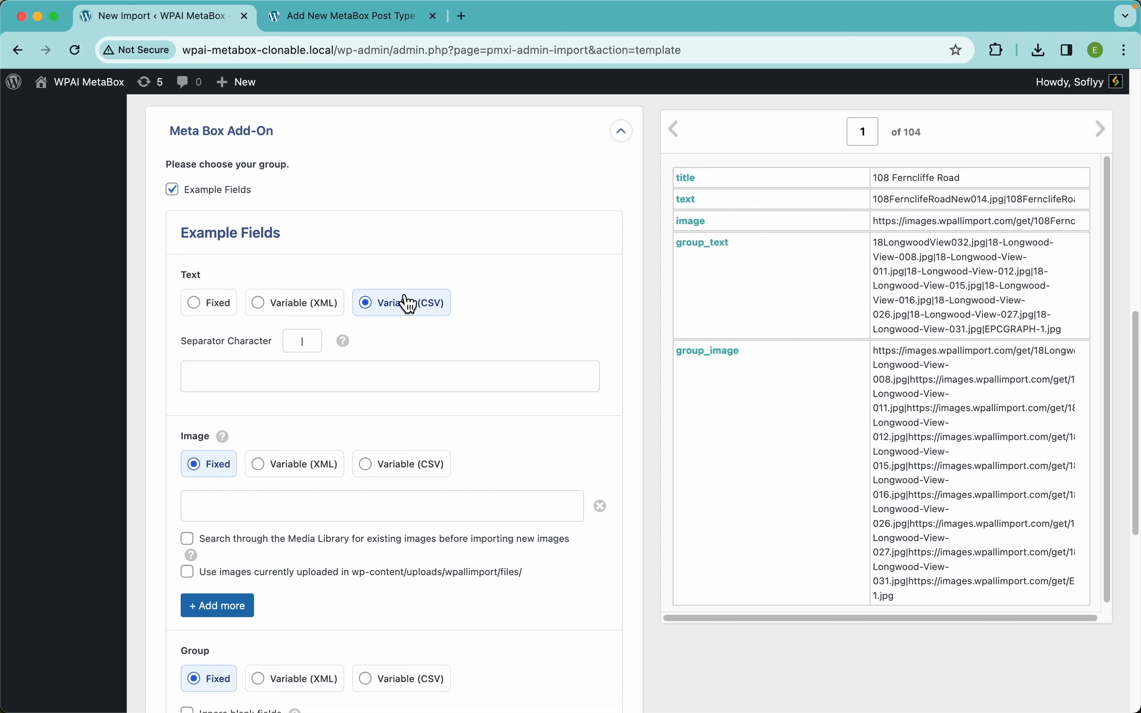
Keep Text on Variable (CSV) with '|' separator and map it to {text[1]}
{"action": "left_click", "coordinate": [257, 303]}
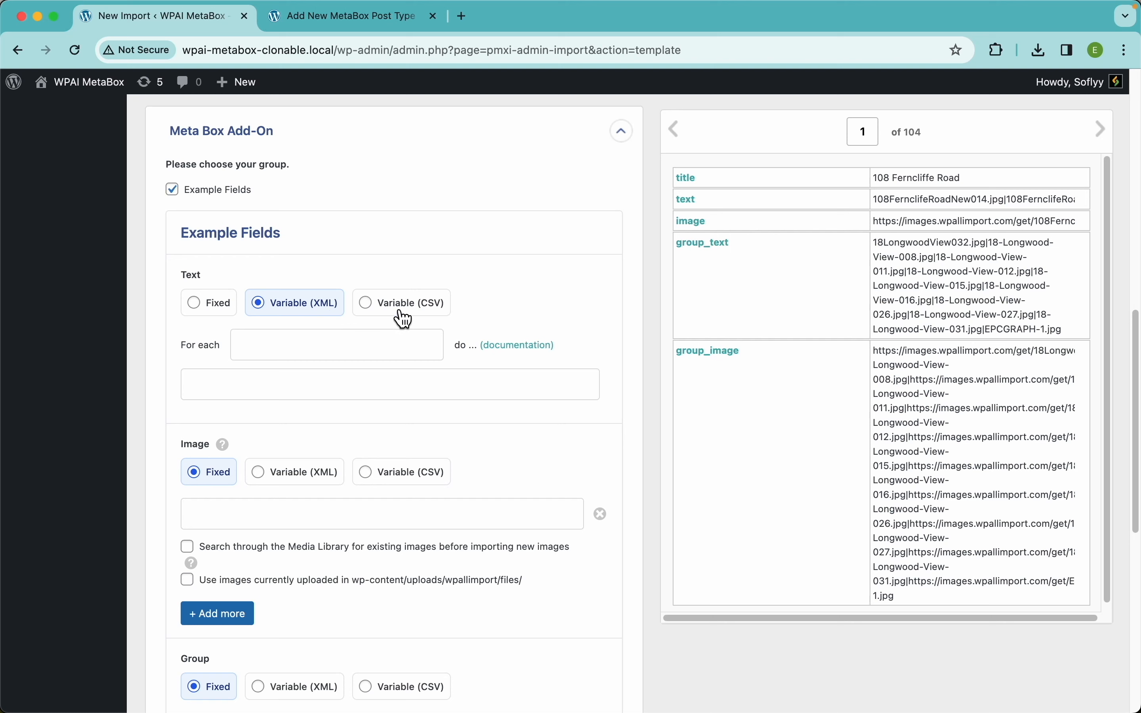
{"action": "left_click", "coordinate": [364, 302]}
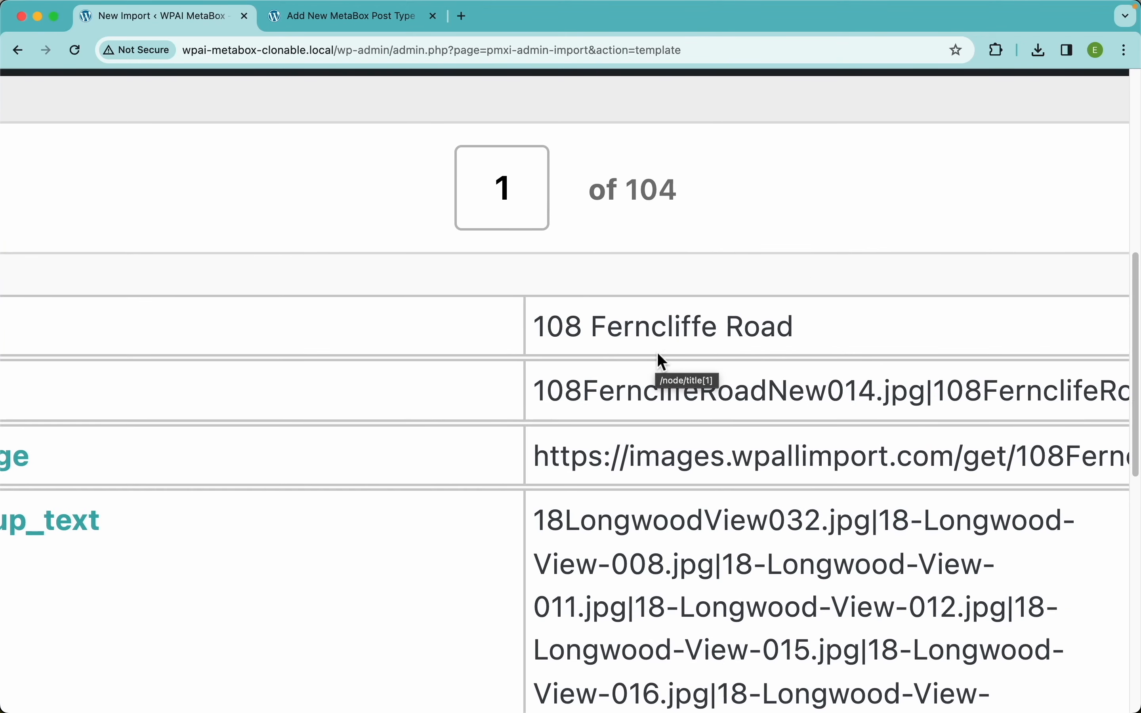
{"action": "scroll", "scroll_direction": "down", "scroll_amount": 3}
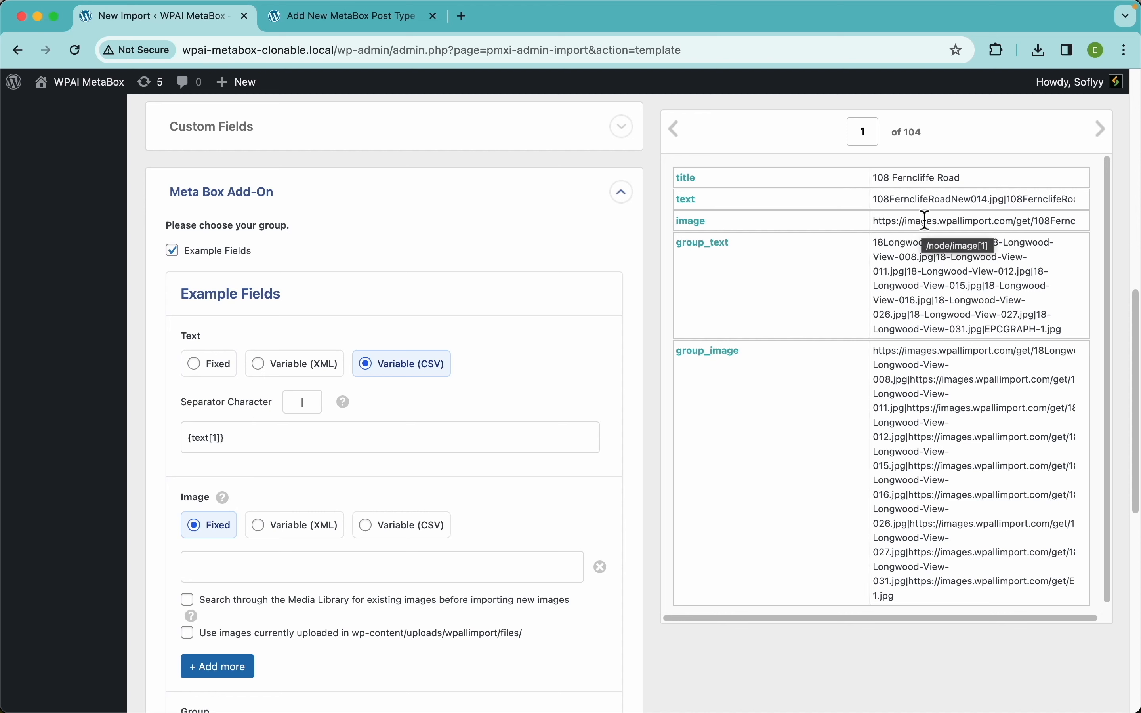
{"action": "scroll", "scroll_direction": "down", "scroll_amount": 3}
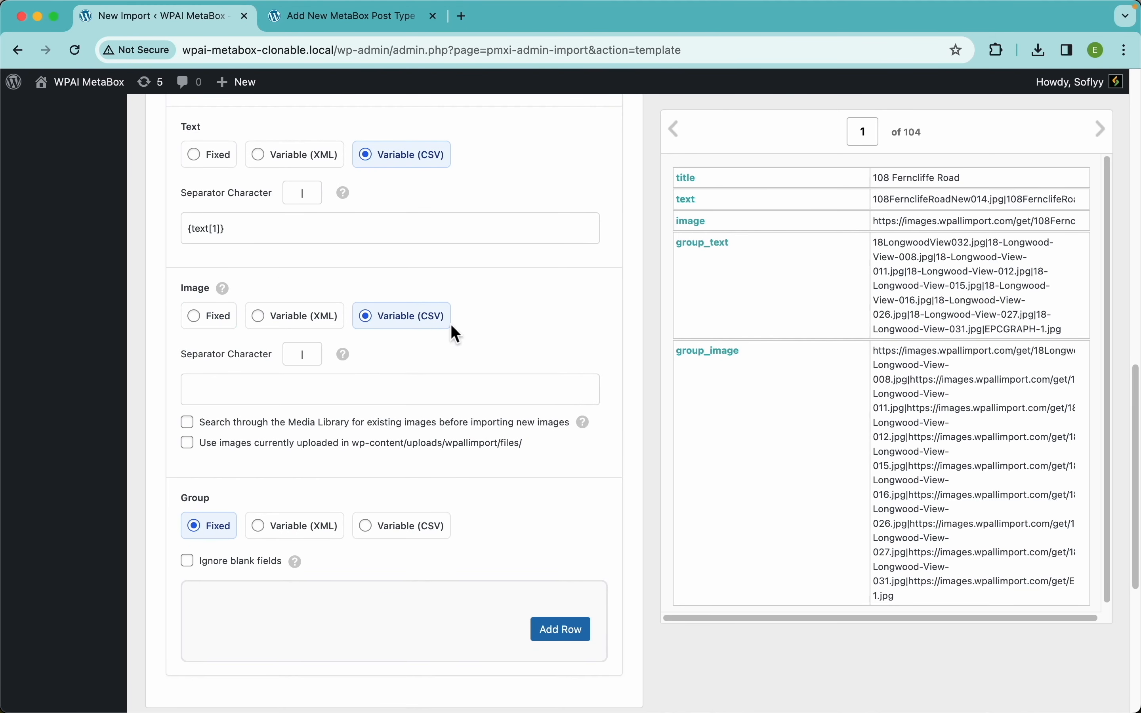
{"action": "mouse_move", "coordinate": [705, 220]}
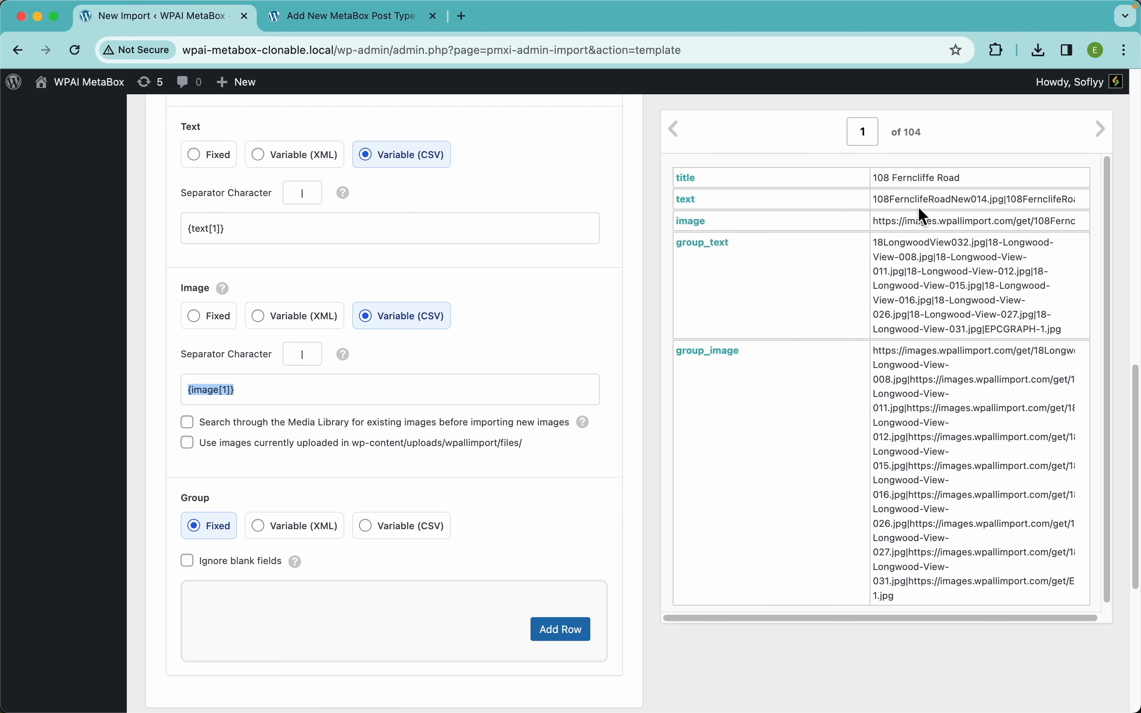
Map Image to {image[1]} via Variable (CSV) on '|', reusing Media Library images matched by URL
{"action": "scroll", "scroll_direction": "down", "scroll_amount": 3}
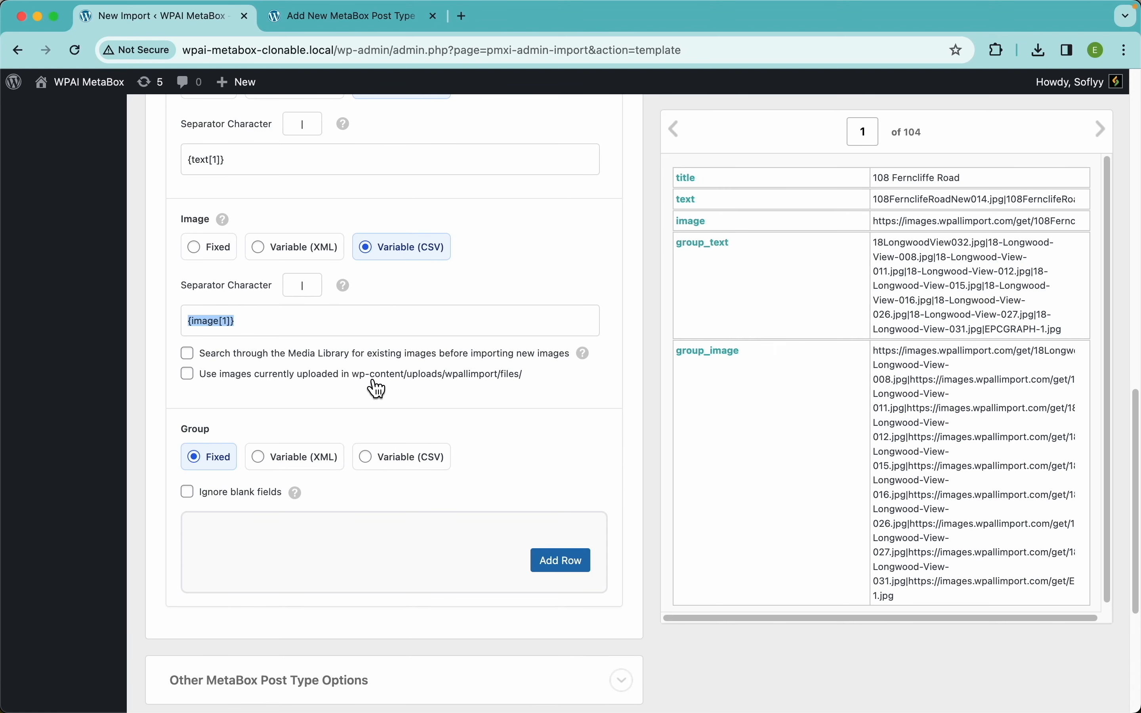
{"action": "left_click", "coordinate": [187, 352]}
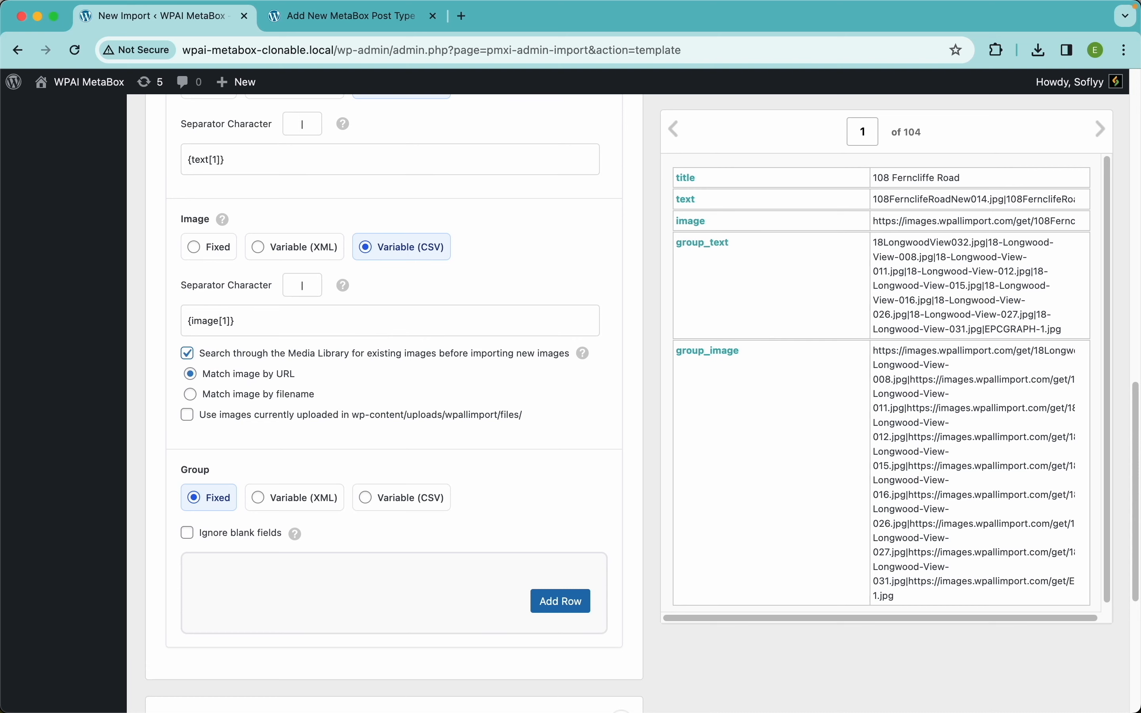
{"action": "scroll", "scroll_direction": "down", "scroll_amount": 3}
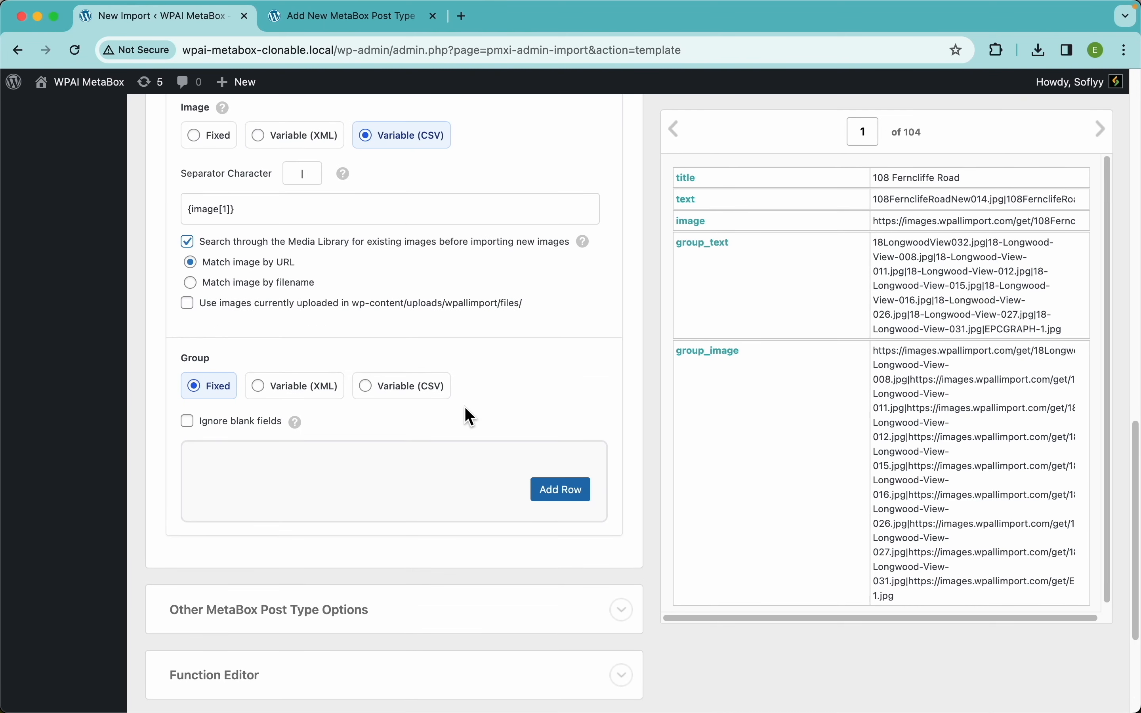
{"action": "scroll", "scroll_direction": "up", "scroll_amount": 3}
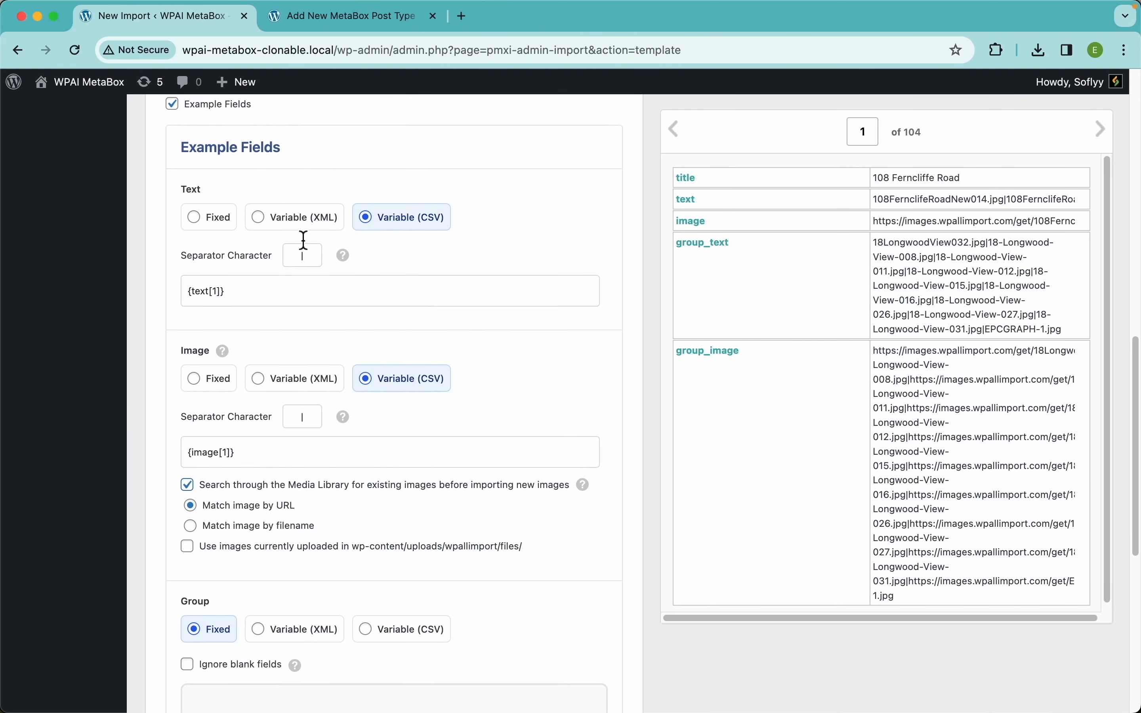
{"action": "mouse_move", "coordinate": [403, 525]}
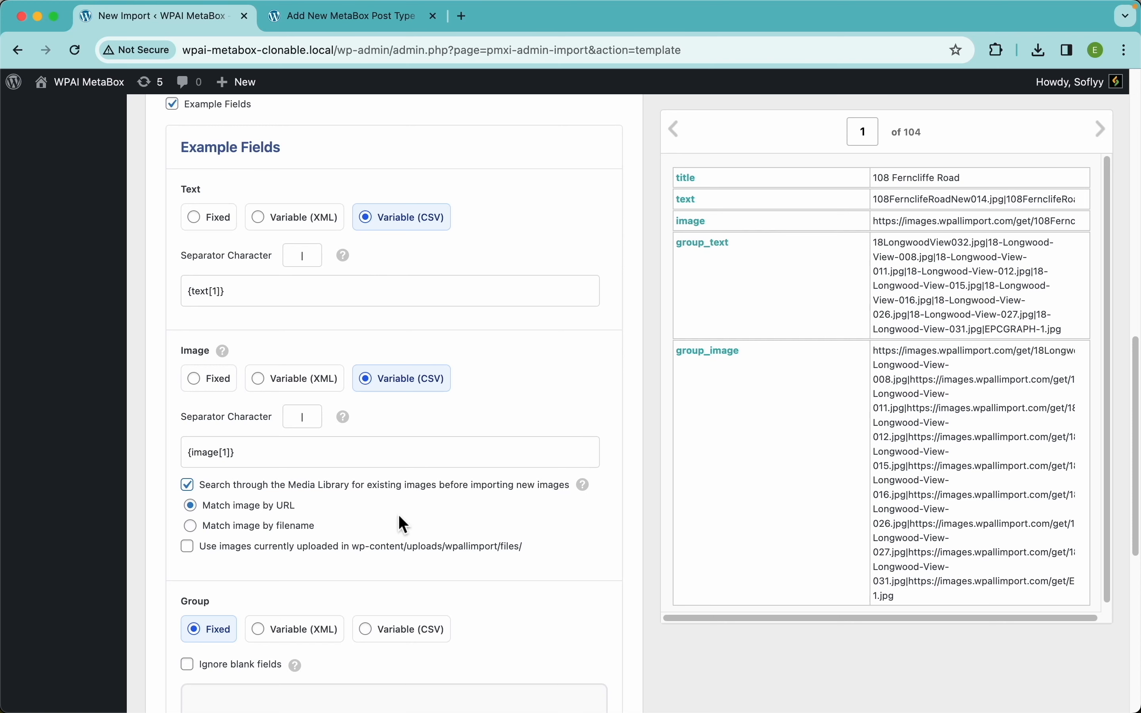
{"action": "scroll", "scroll_direction": "down", "scroll_amount": 3}
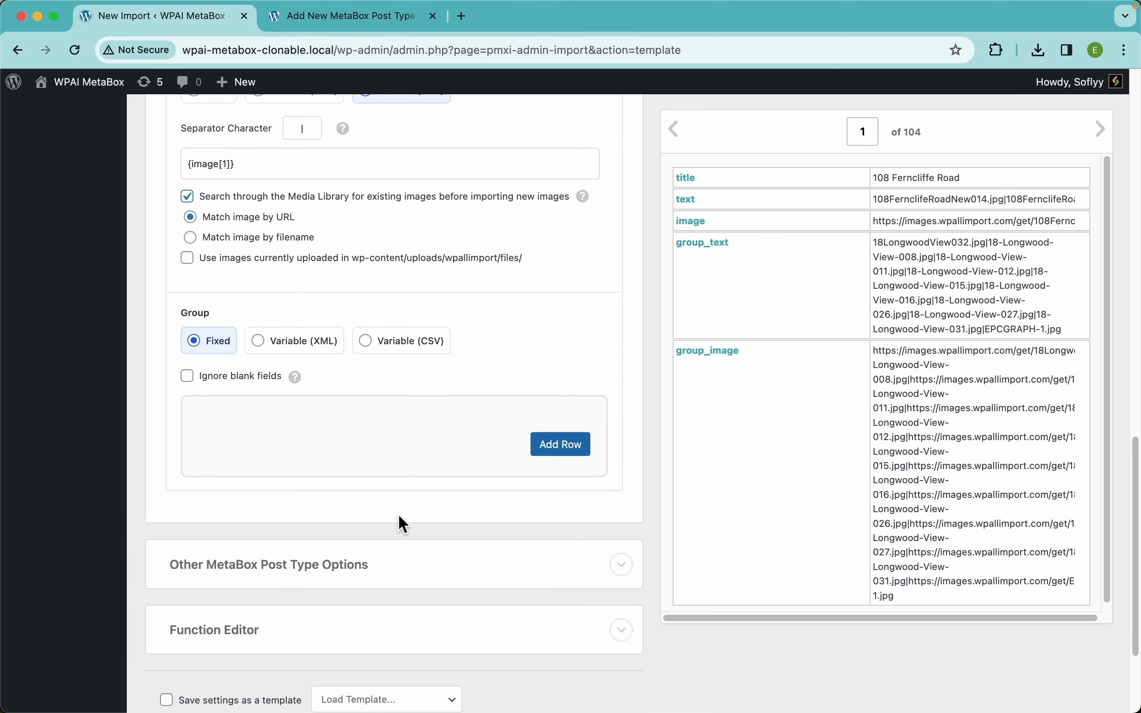
{"action": "scroll", "scroll_direction": "down", "scroll_amount": 3}
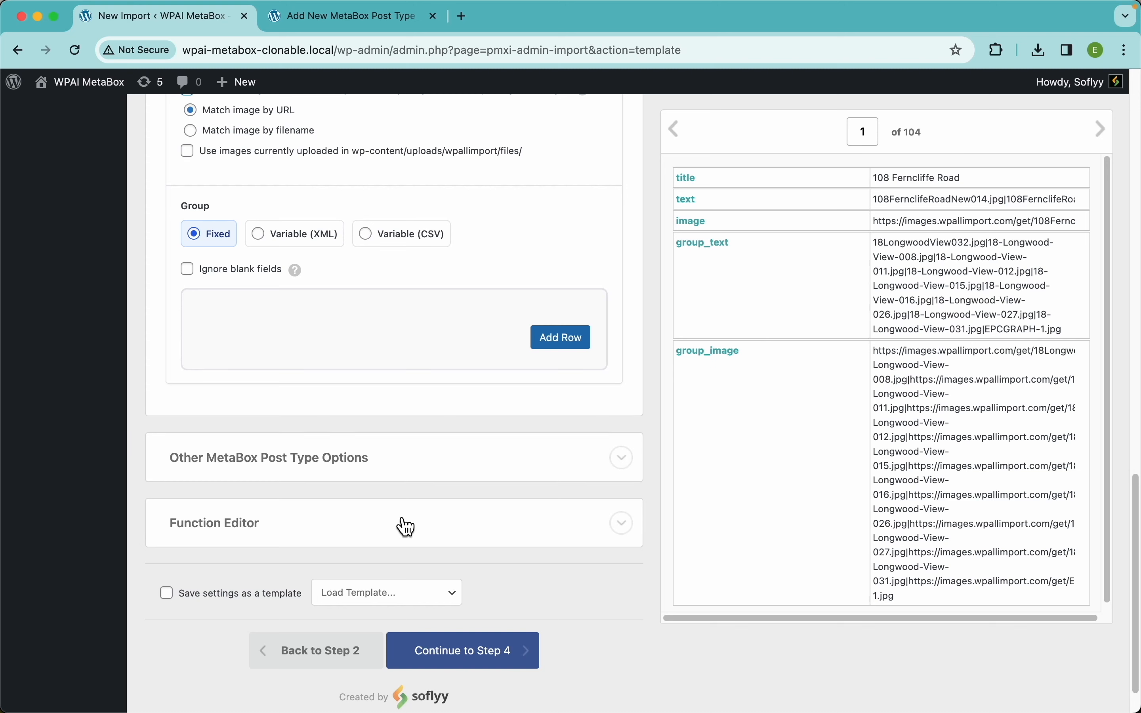
Remove the fixed Group rows and switch Group to Variable (CSV) with a '|' separator
{"action": "left_click", "coordinate": [560, 337]}
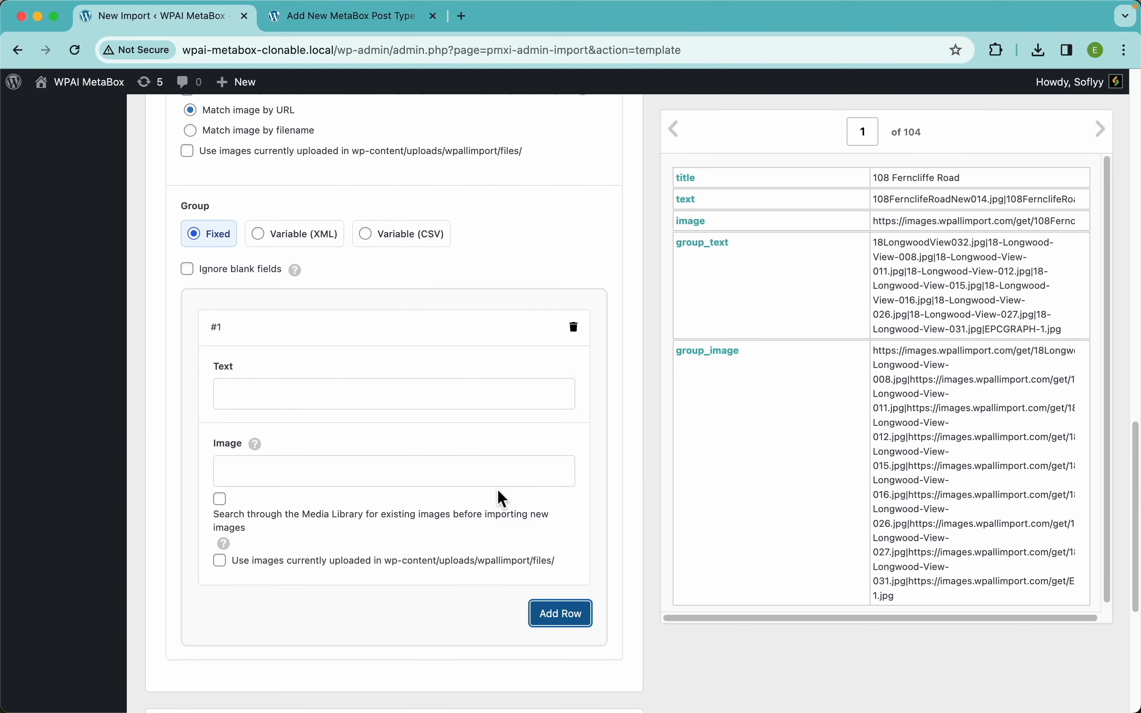
{"action": "left_click", "coordinate": [559, 612]}
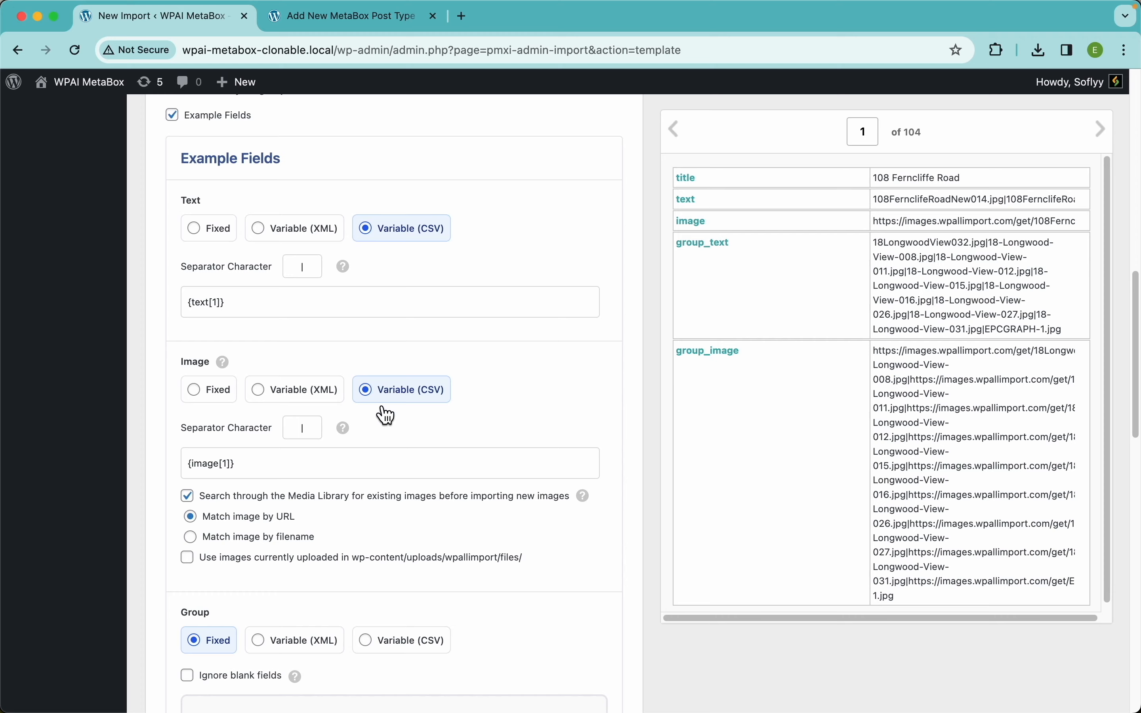
{"action": "scroll", "scroll_direction": "down", "scroll_amount": 3}
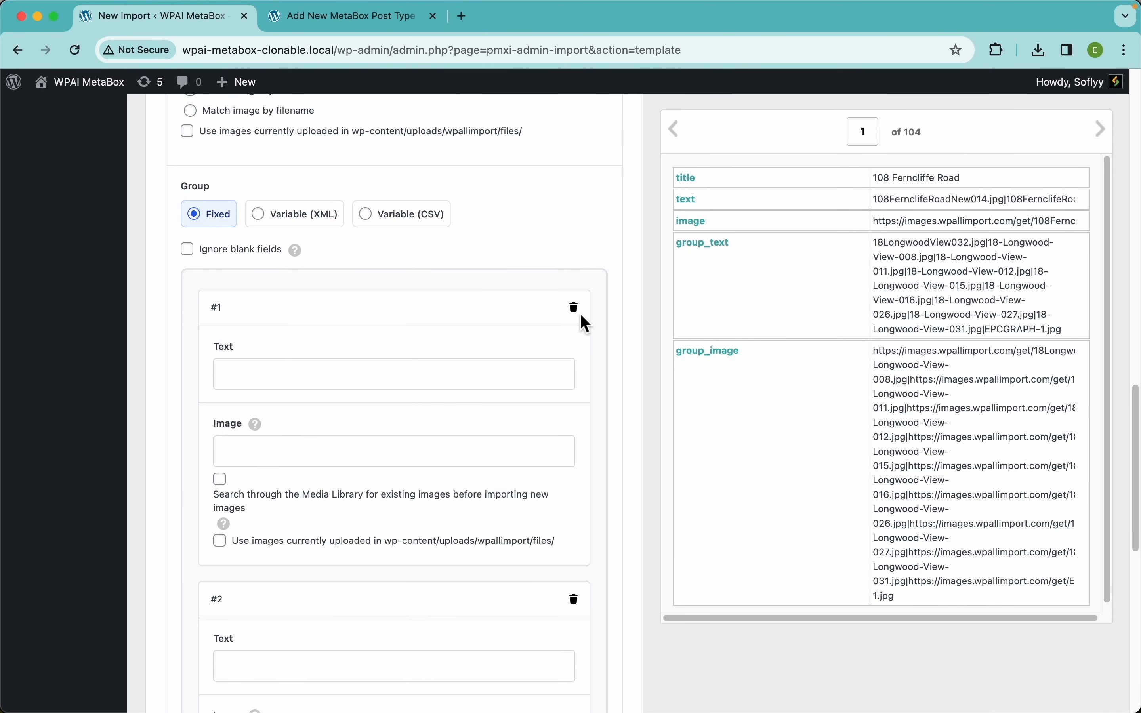
{"action": "left_click", "coordinate": [574, 307]}
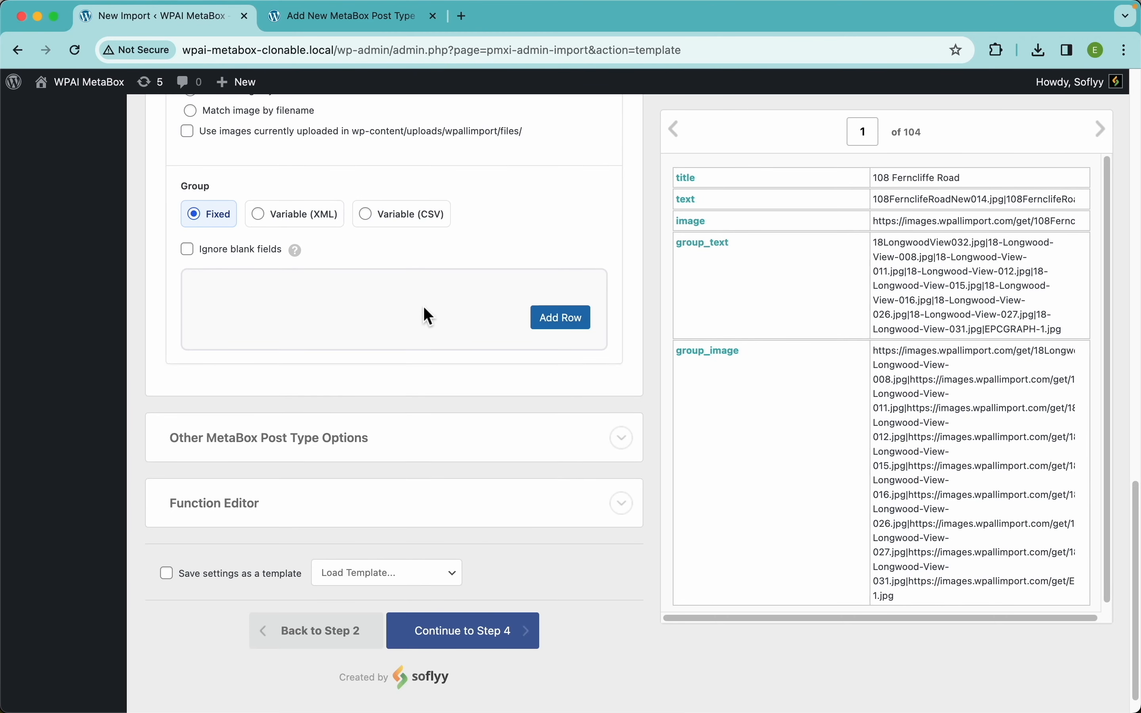
{"action": "left_click", "coordinate": [365, 214]}
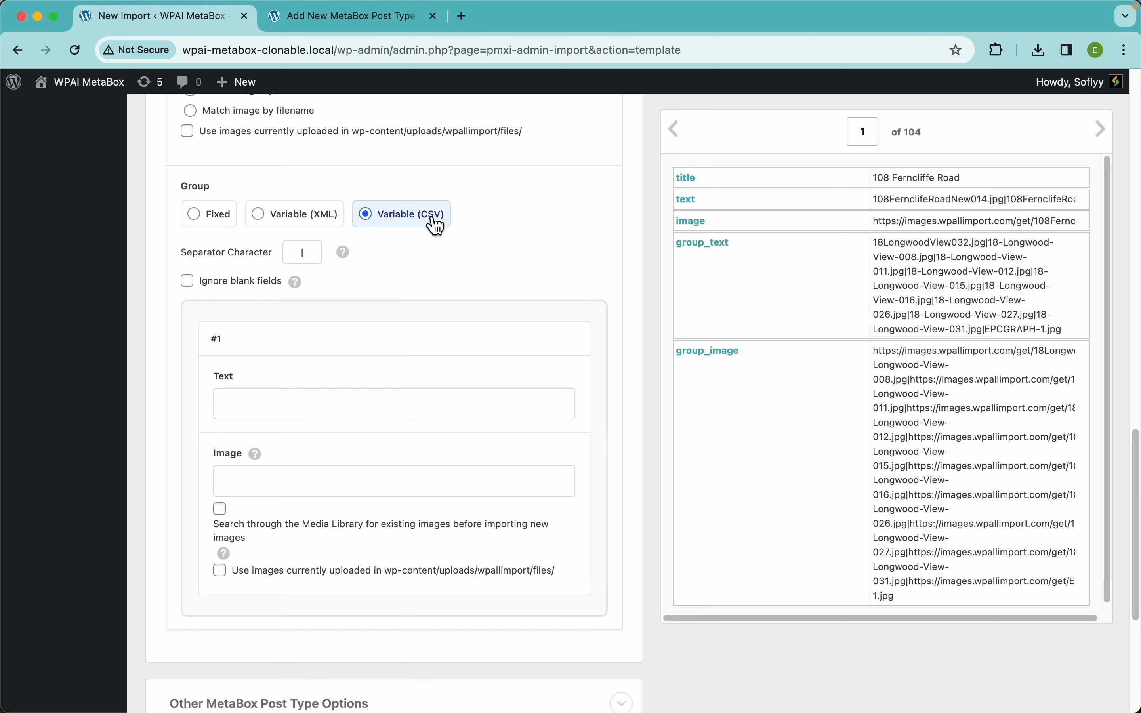
Map the Group row to {group_text[1]} and {group_image[1]}, ignoring blanks and matching images by URL
{"action": "left_click", "coordinate": [218, 509]}
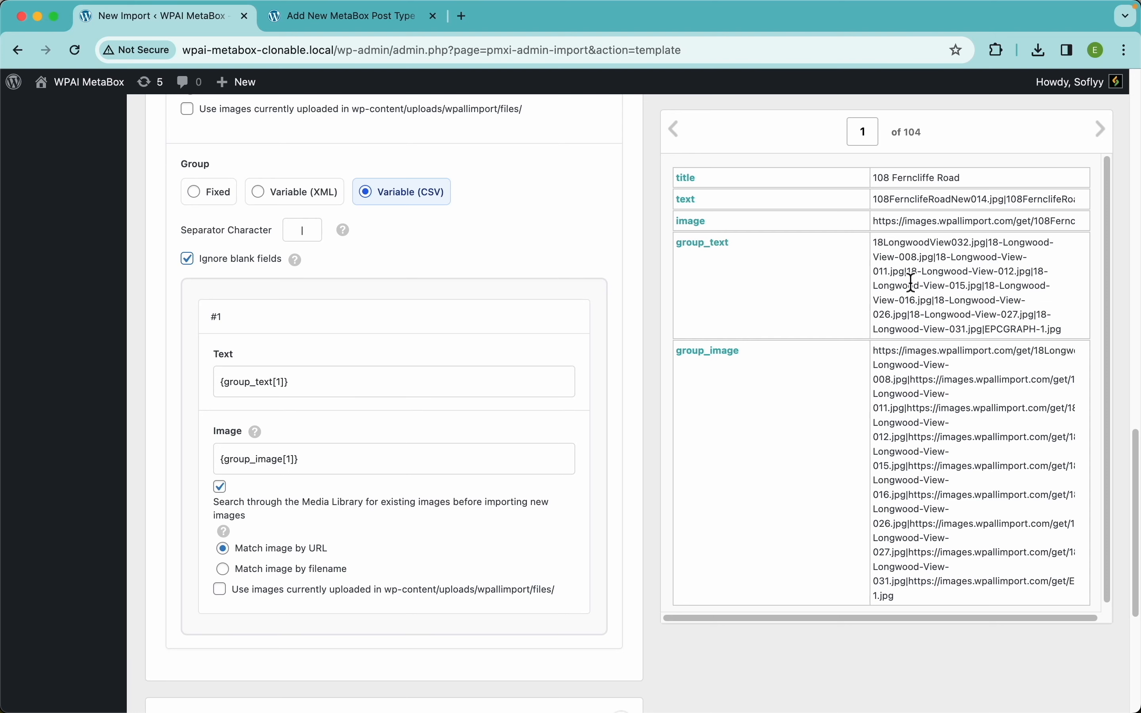
{"action": "scroll", "scroll_direction": "up", "scroll_amount": 3}
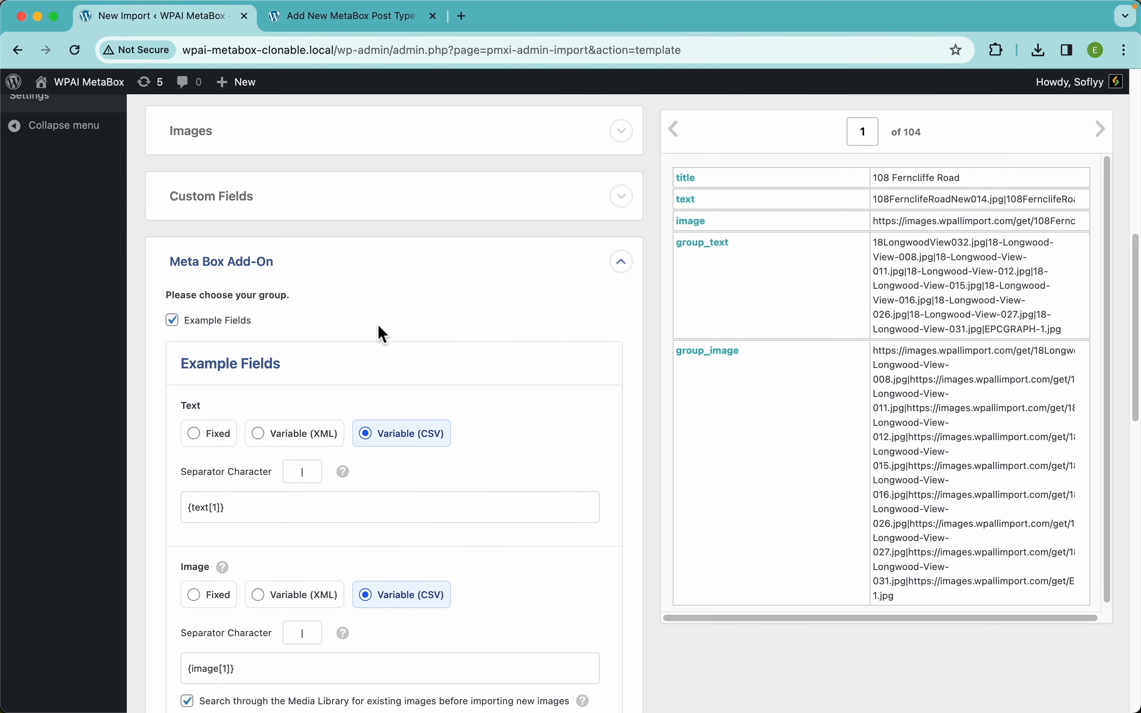
{"action": "scroll", "scroll_direction": "down", "scroll_amount": 3}
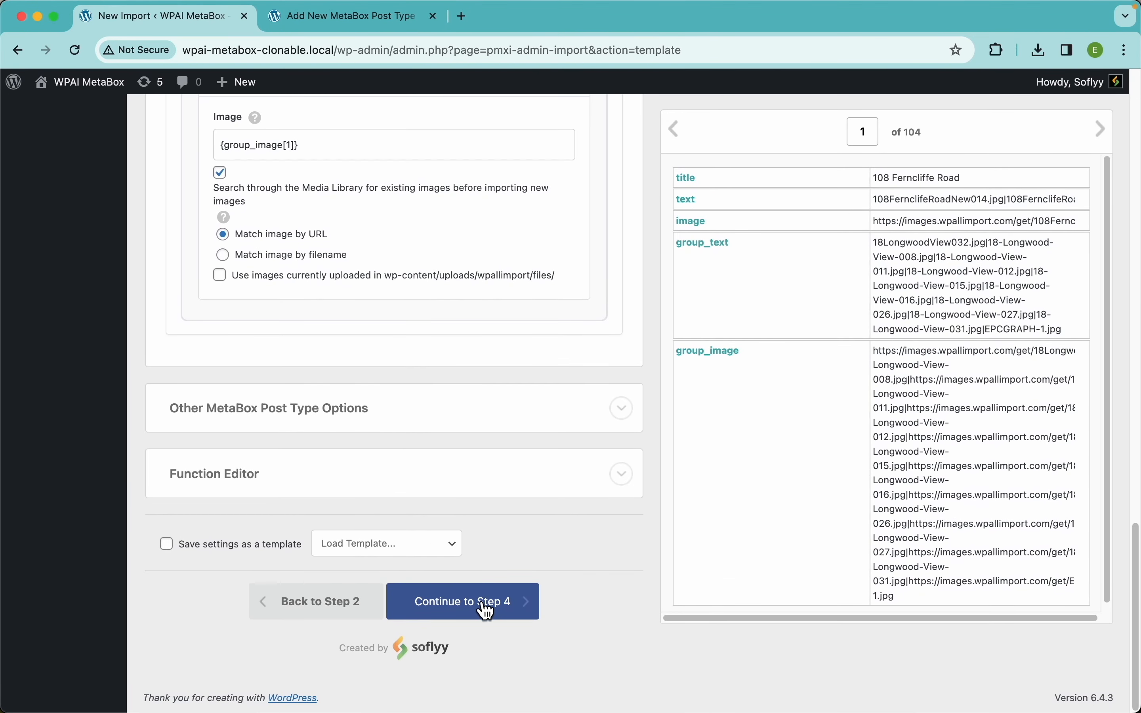
Continue to Import Settings keeping {title[1]} as unique identifier with updates enabled
{"action": "left_click", "coordinate": [462, 601]}
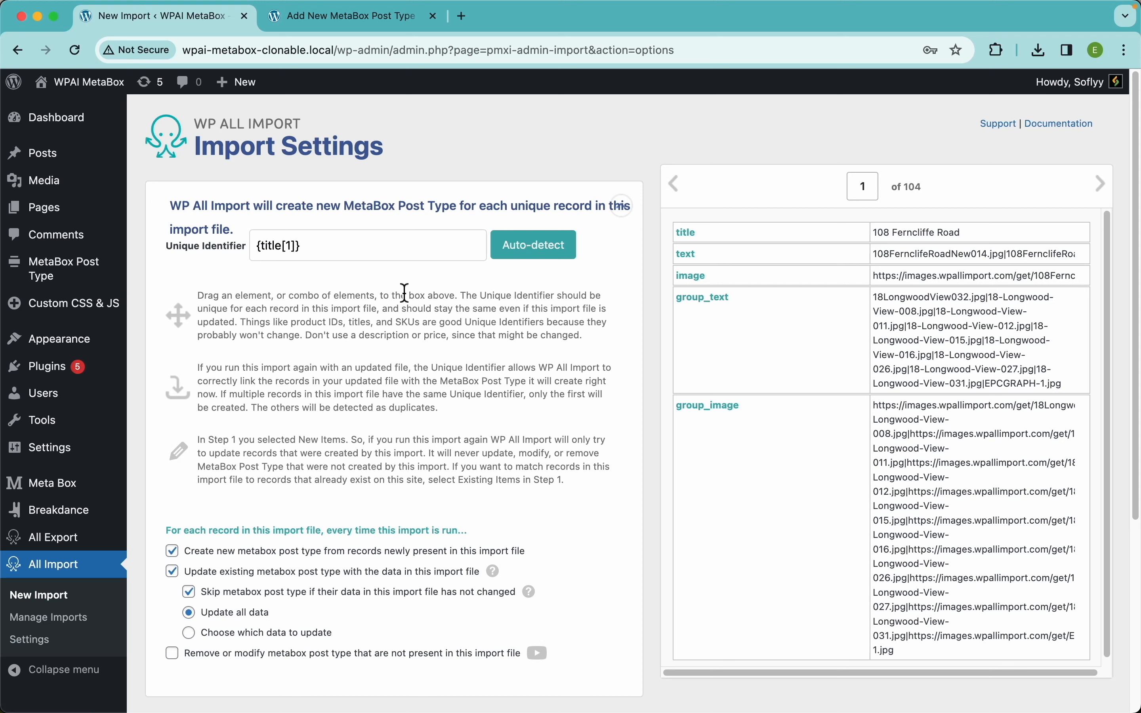
{"action": "mouse_move", "coordinate": [384, 315]}
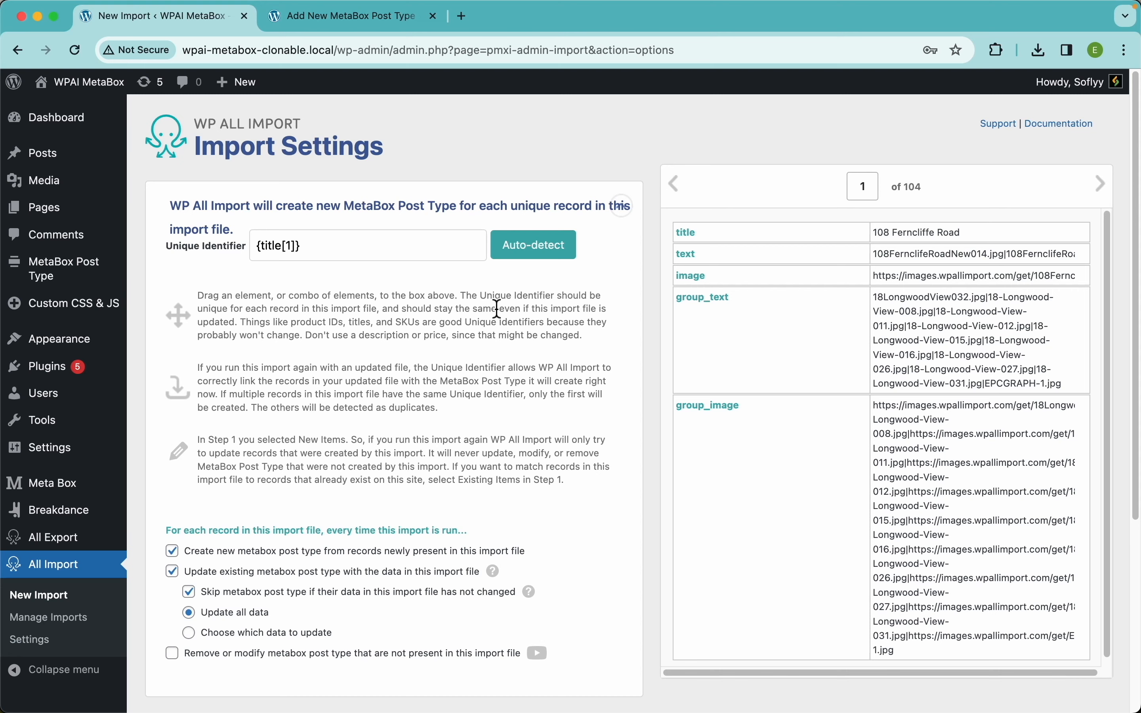
{"action": "mouse_move", "coordinate": [388, 469]}
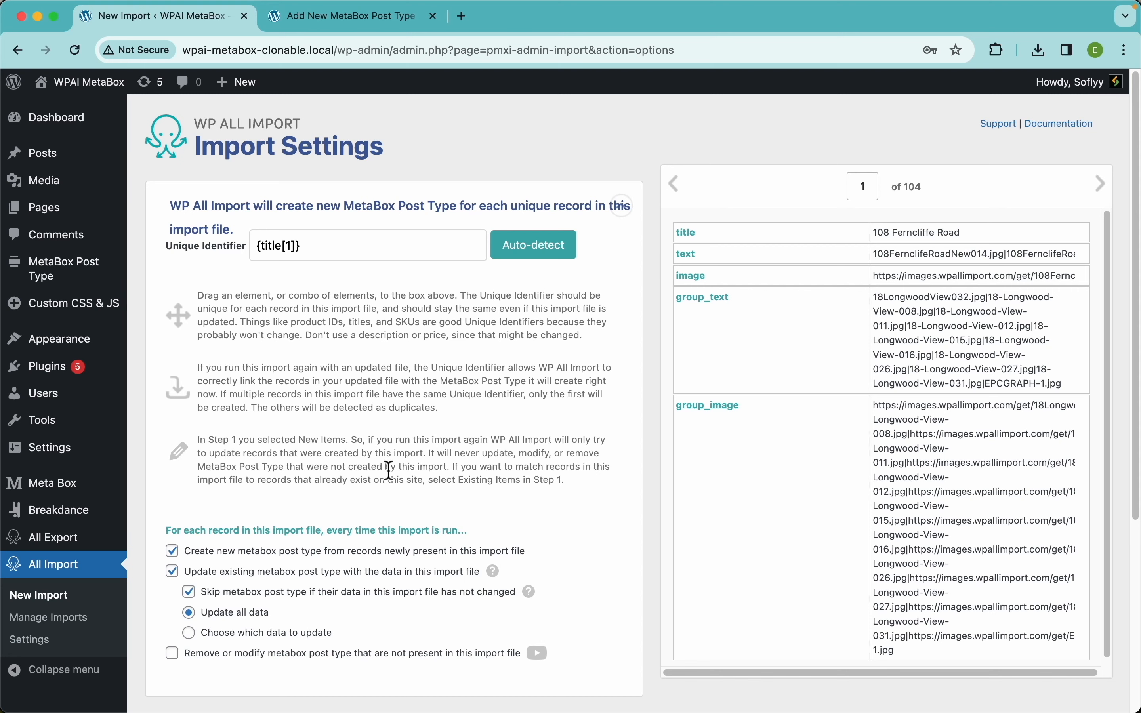
{"action": "scroll", "scroll_direction": "down", "scroll_amount": 3}
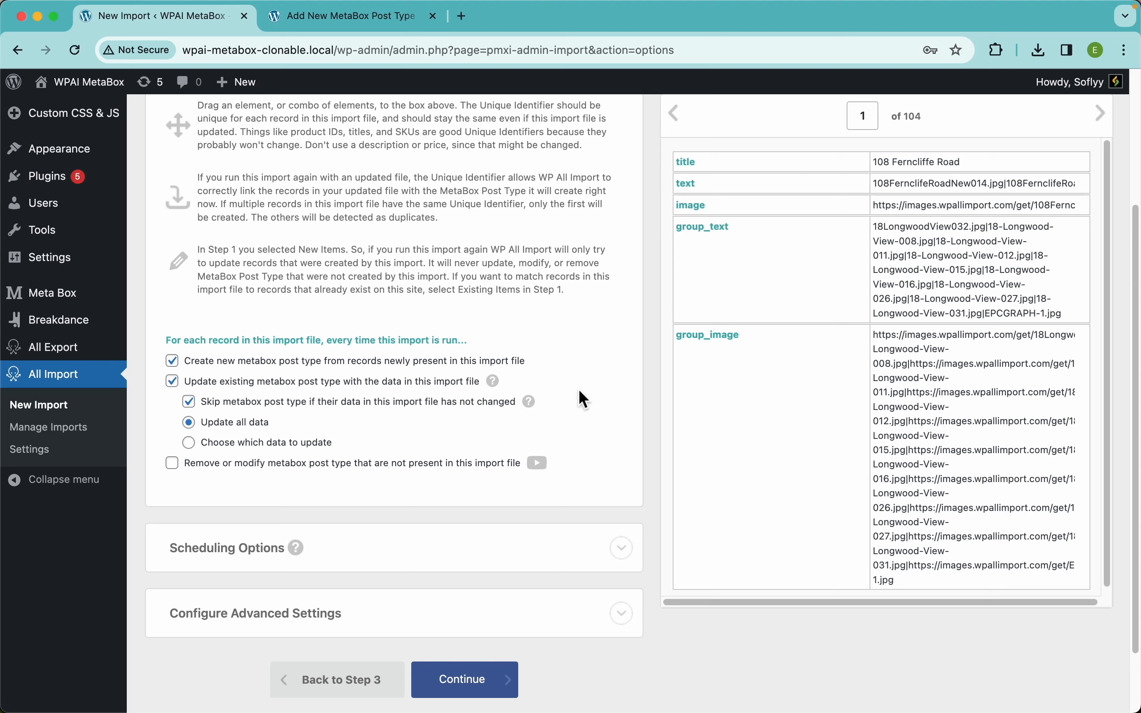
{"action": "mouse_move", "coordinate": [529, 401]}
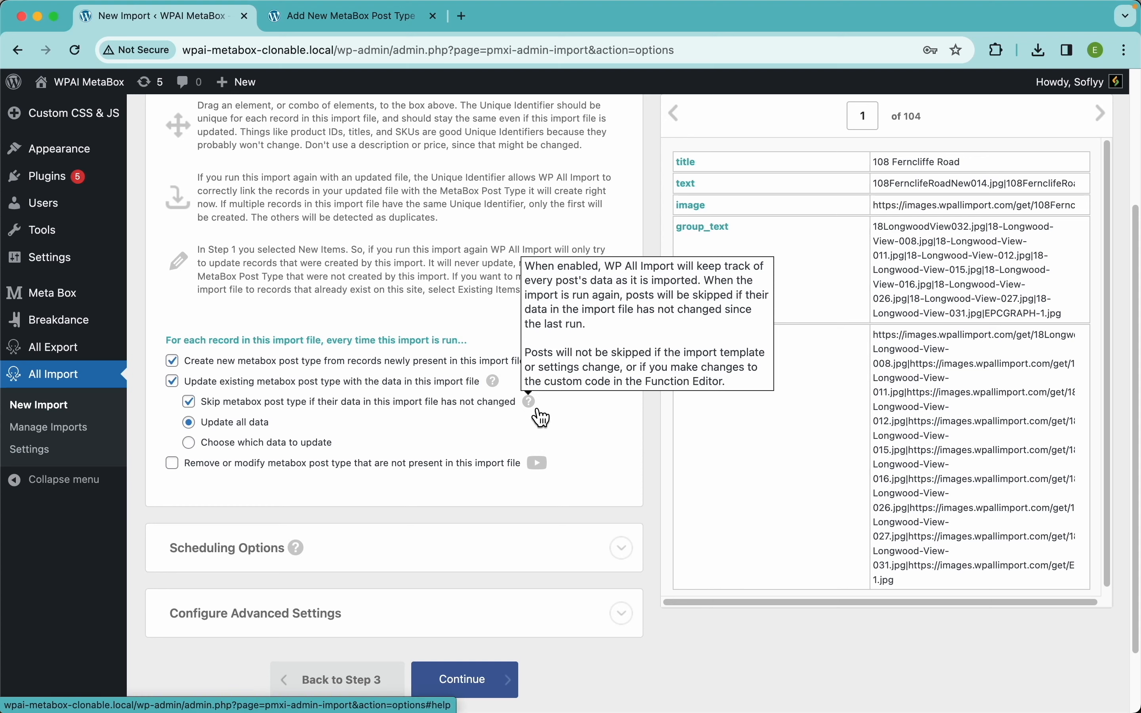
{"action": "mouse_move", "coordinate": [624, 560]}
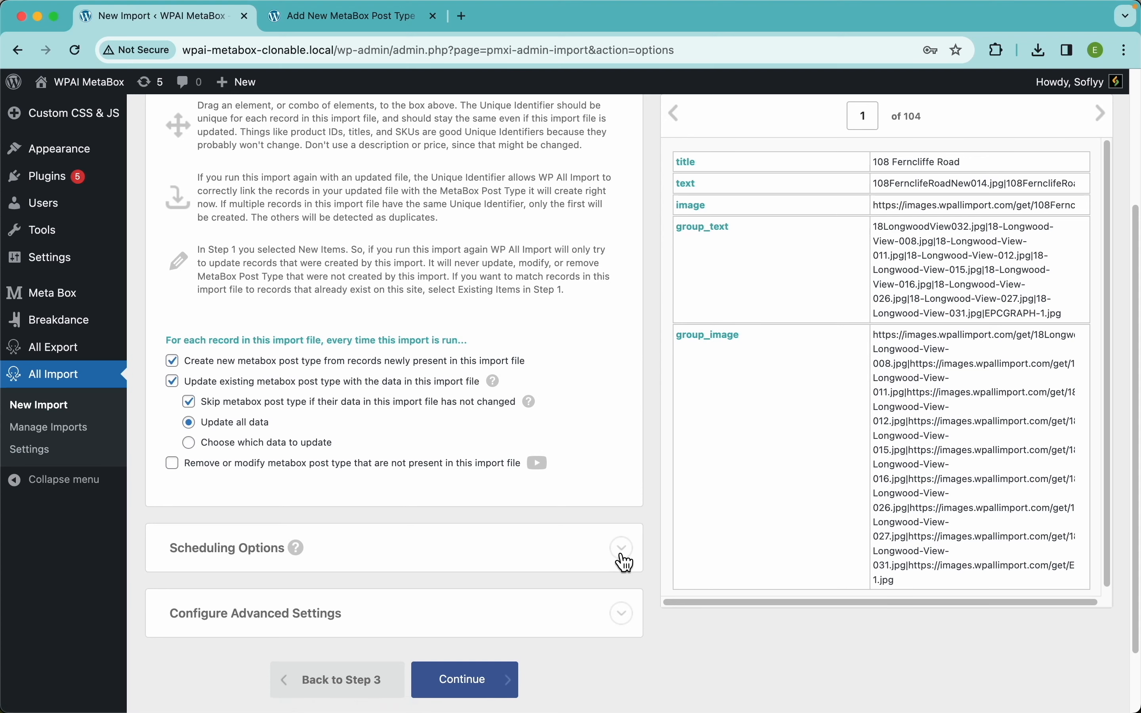
{"action": "scroll", "scroll_direction": "down", "scroll_amount": 3}
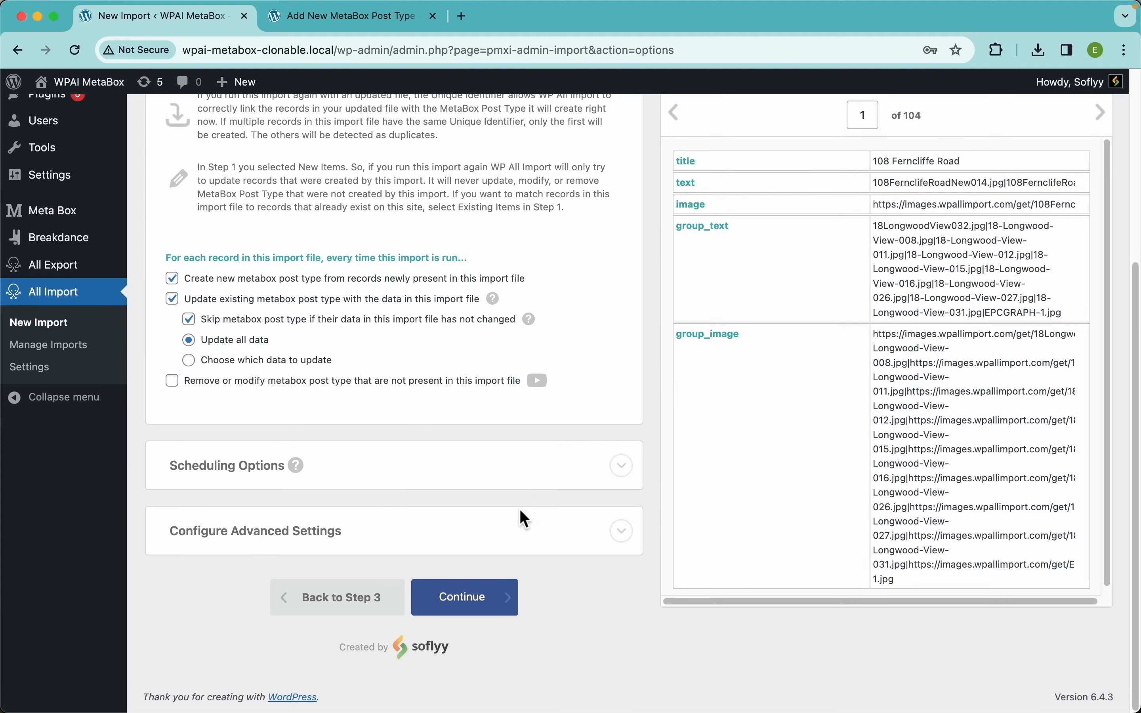
{"action": "mouse_move", "coordinate": [463, 609]}
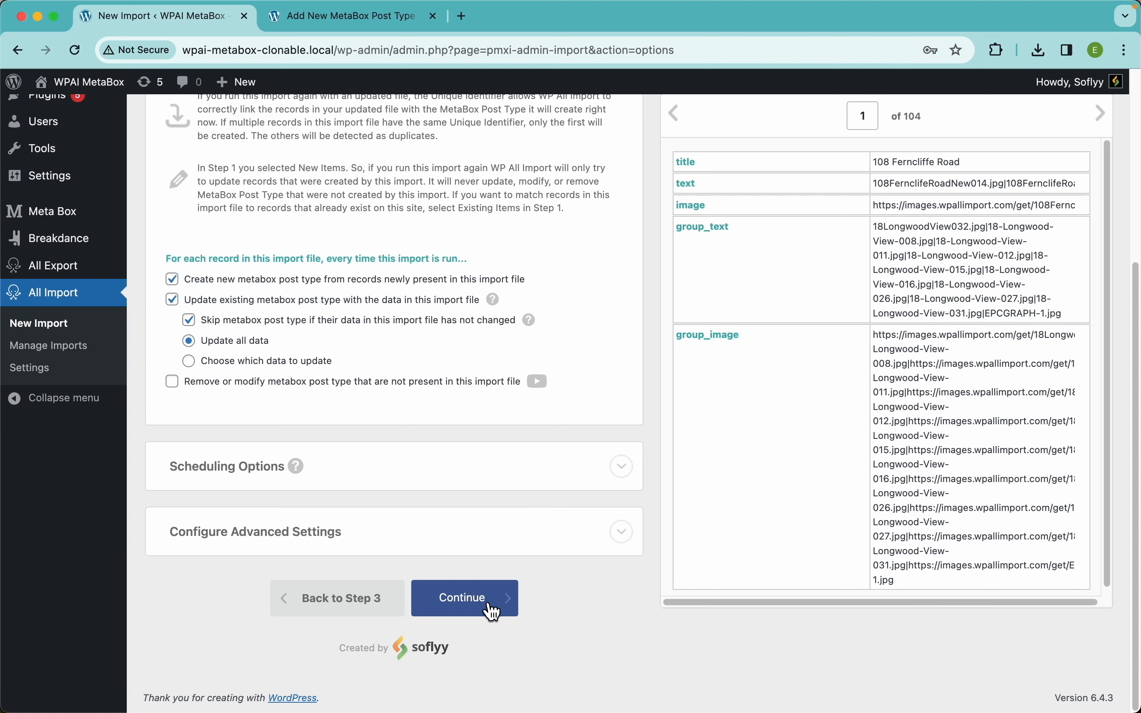
Confirm and run the import of 104 records, then show the MetaBox Post Type list
{"action": "left_click", "coordinate": [464, 598]}
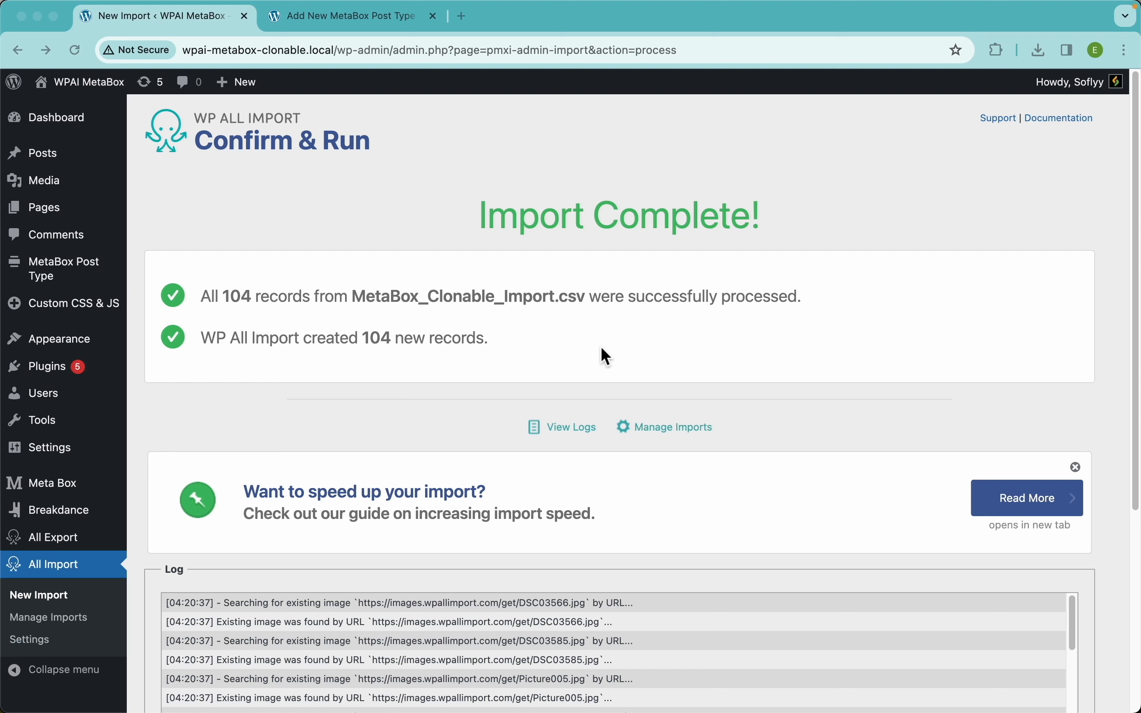
{"action": "left_click", "coordinate": [63, 269]}
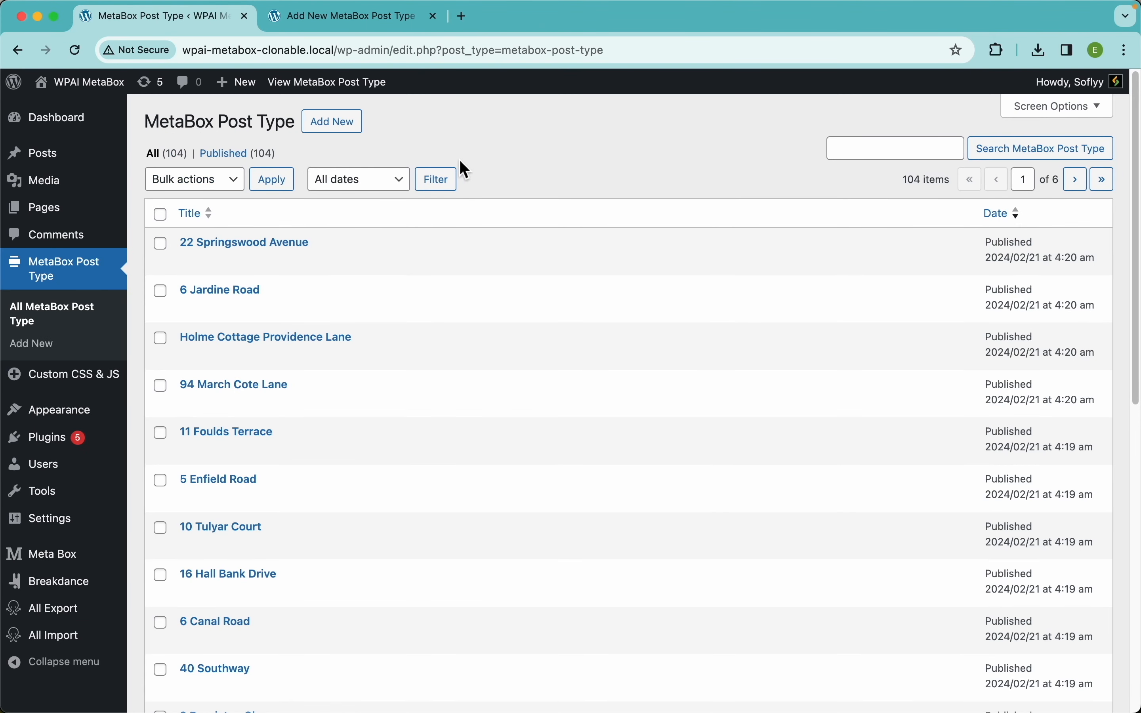
Open the 'Holme Cottage Providence Lane' post in the editor
{"action": "left_click", "coordinate": [265, 337]}
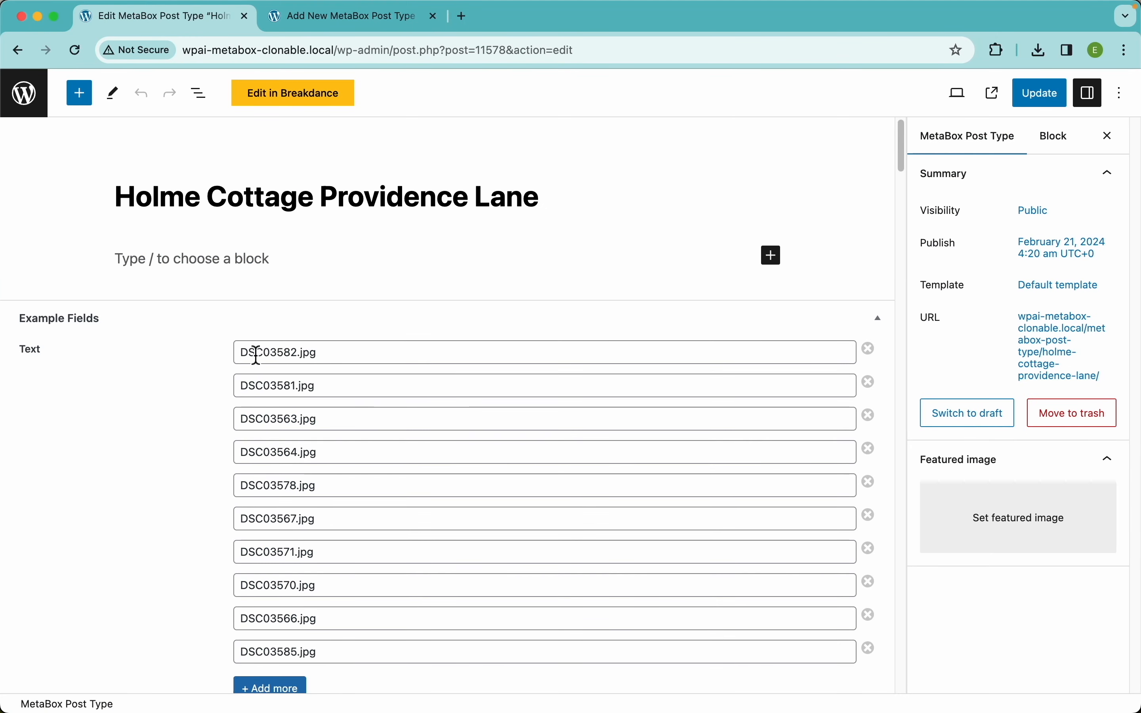
{"action": "mouse_move", "coordinate": [436, 402]}
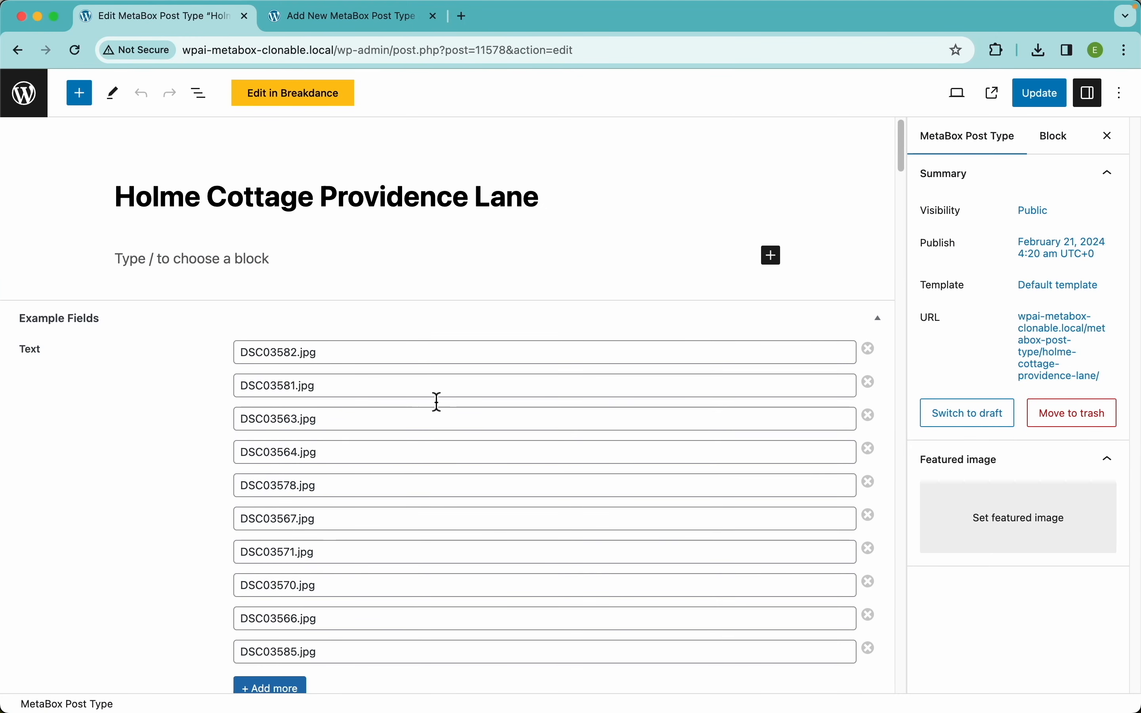
Review the Example Fields meta box: cloned text values, images and group pairs
{"action": "scroll", "scroll_direction": "down", "scroll_amount": 3}
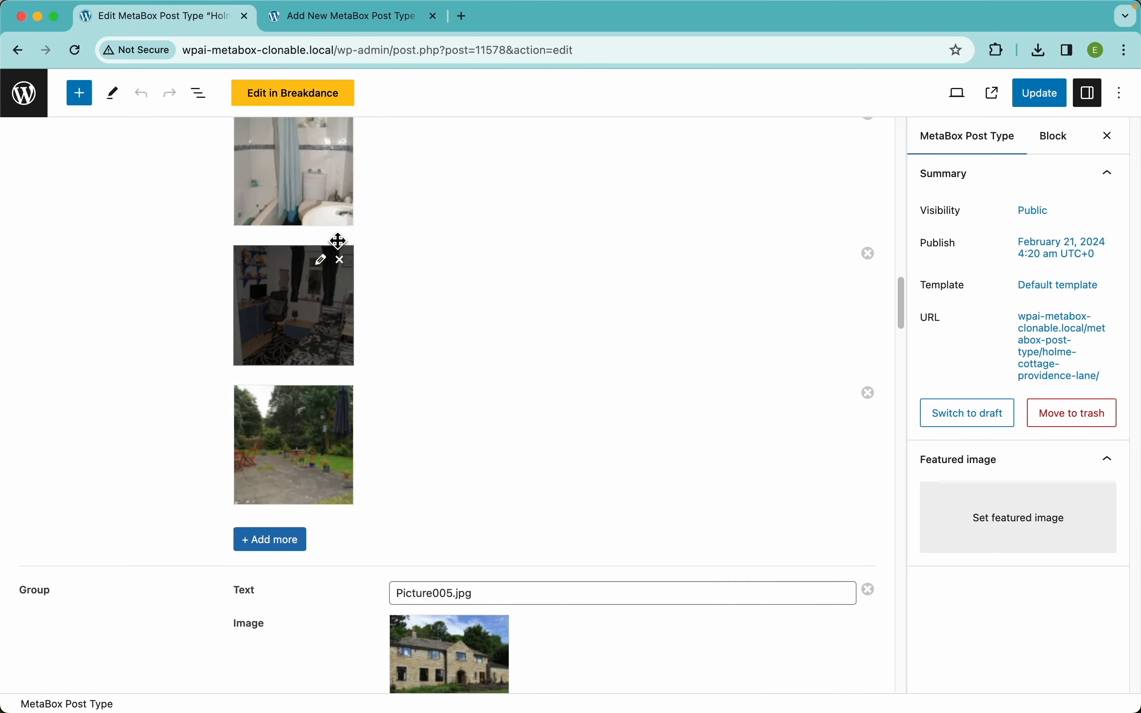
{"action": "scroll", "scroll_direction": "down", "scroll_amount": 3}
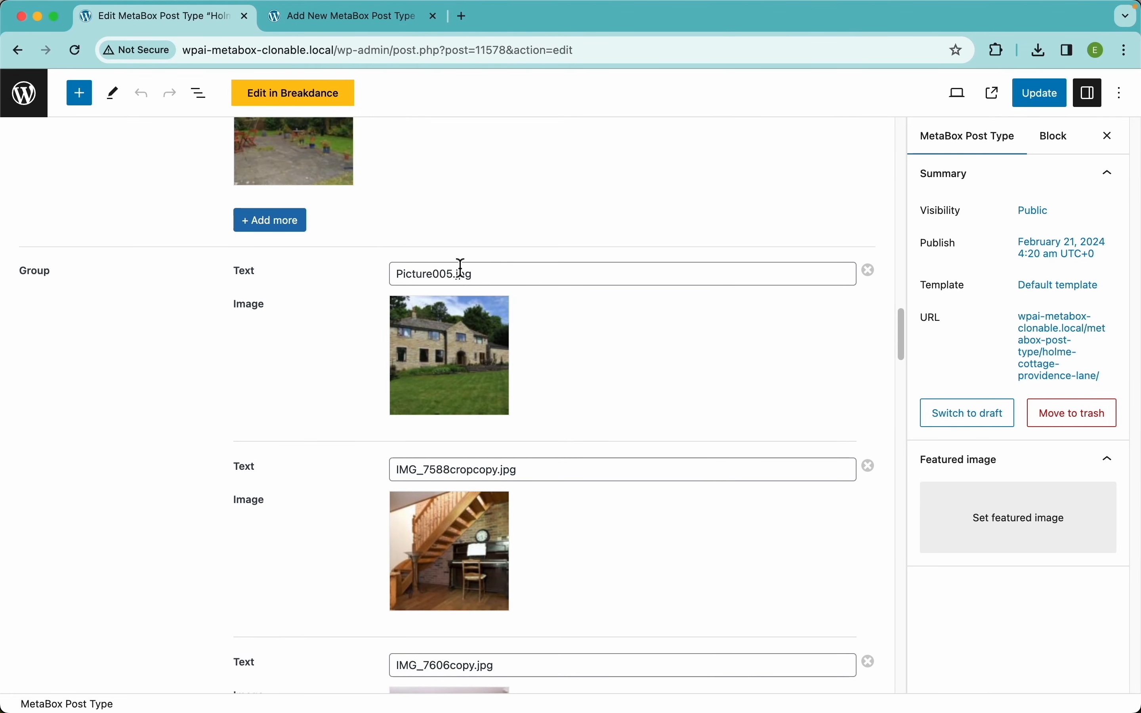
{"action": "scroll", "scroll_direction": "down", "scroll_amount": 3}
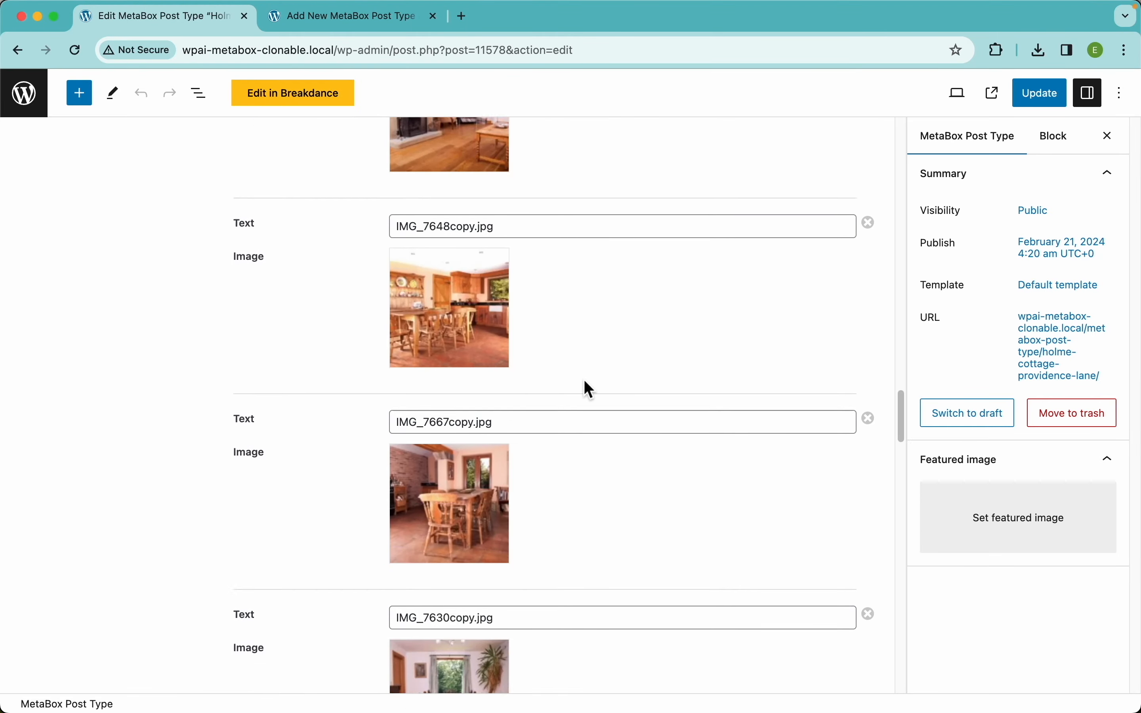
{"action": "scroll", "scroll_direction": "down", "scroll_amount": 3}
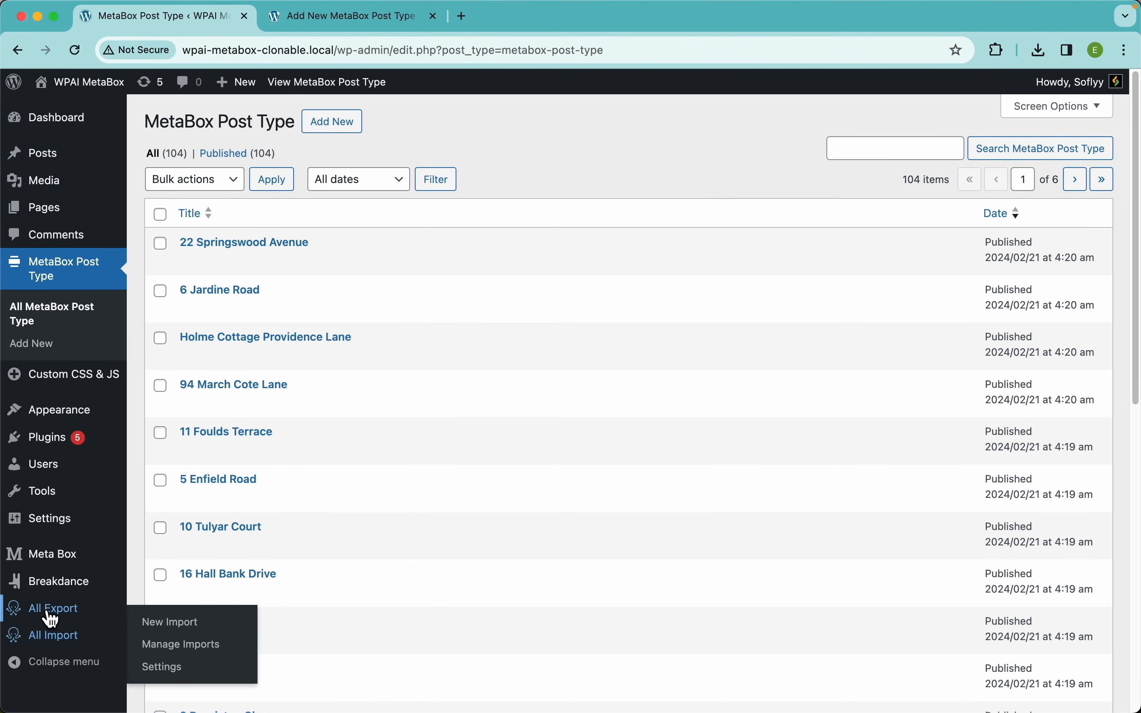
Start a fresh New Import in WP All Import
{"action": "left_click", "coordinate": [169, 622]}
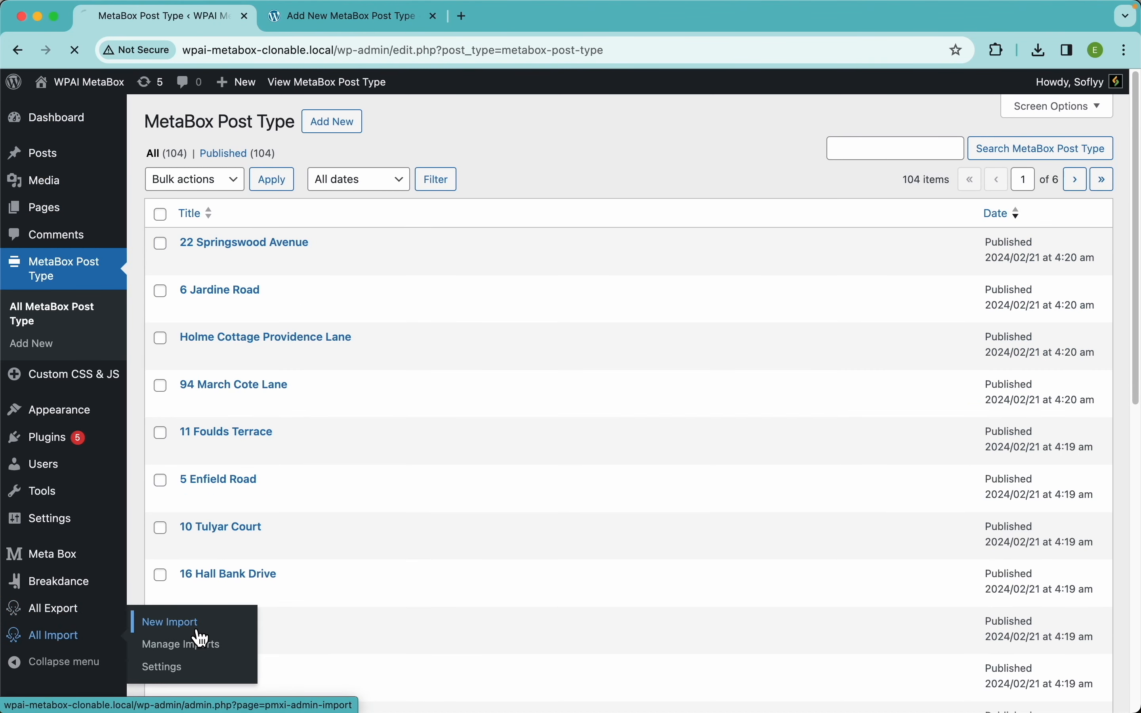
{"action": "left_click", "coordinate": [169, 622]}
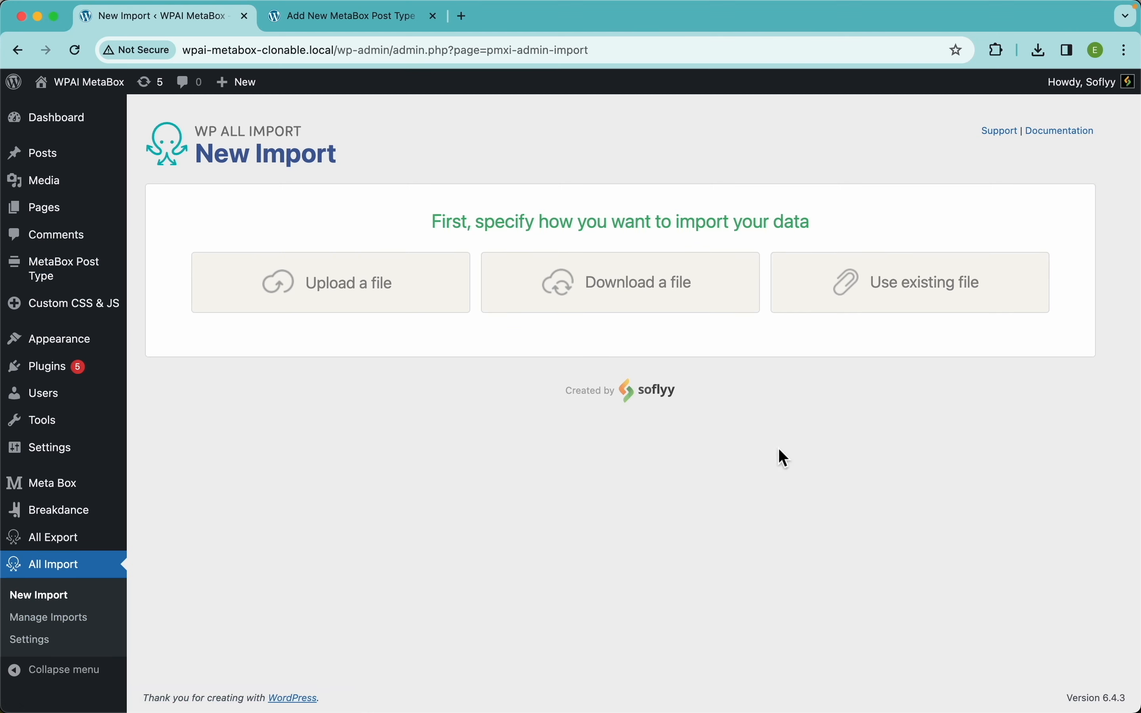